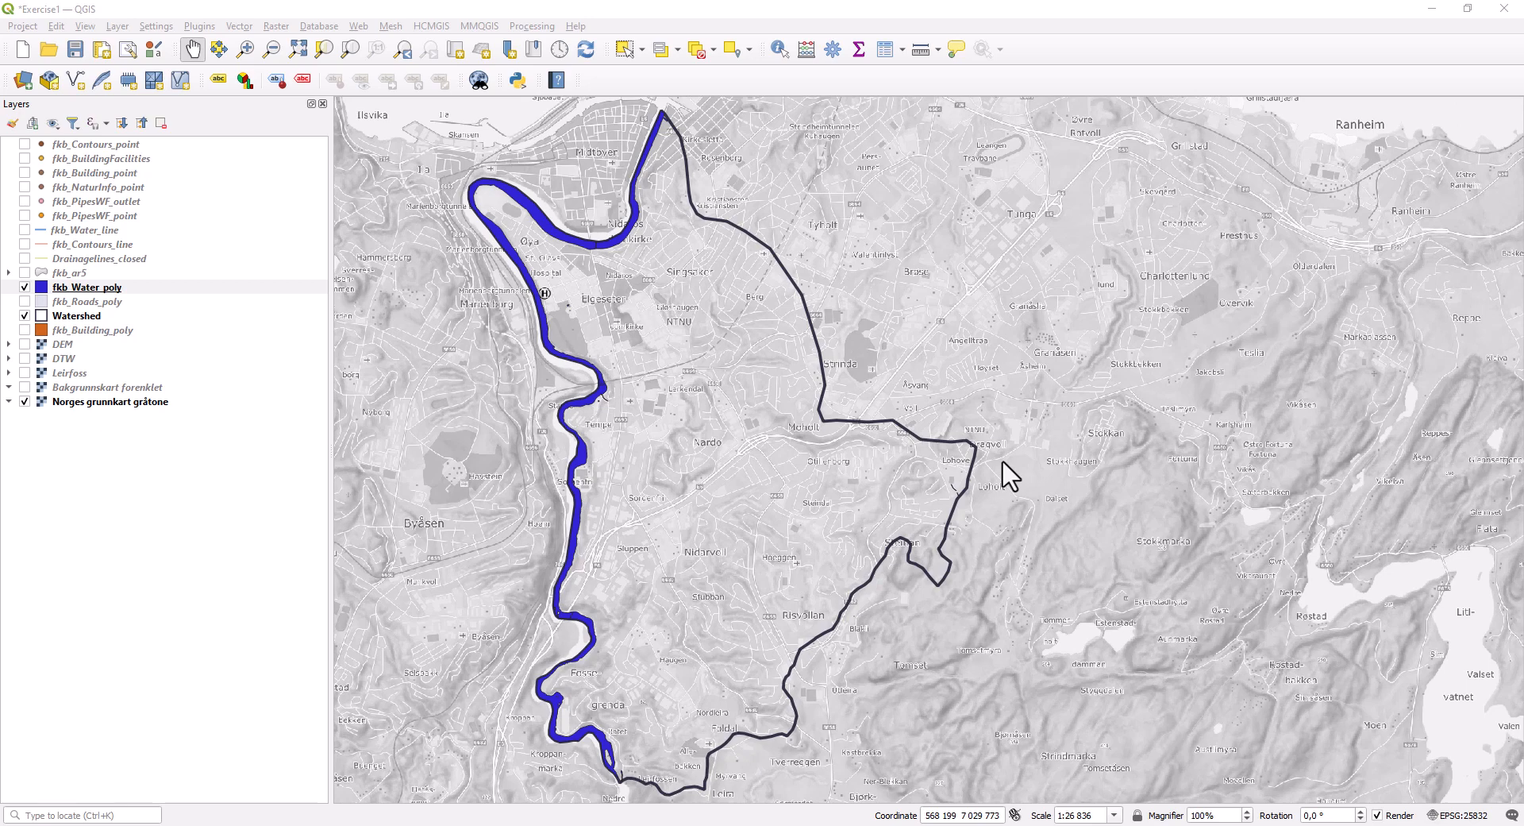
{"action": "mouse_move", "coordinate": [935, 445]}
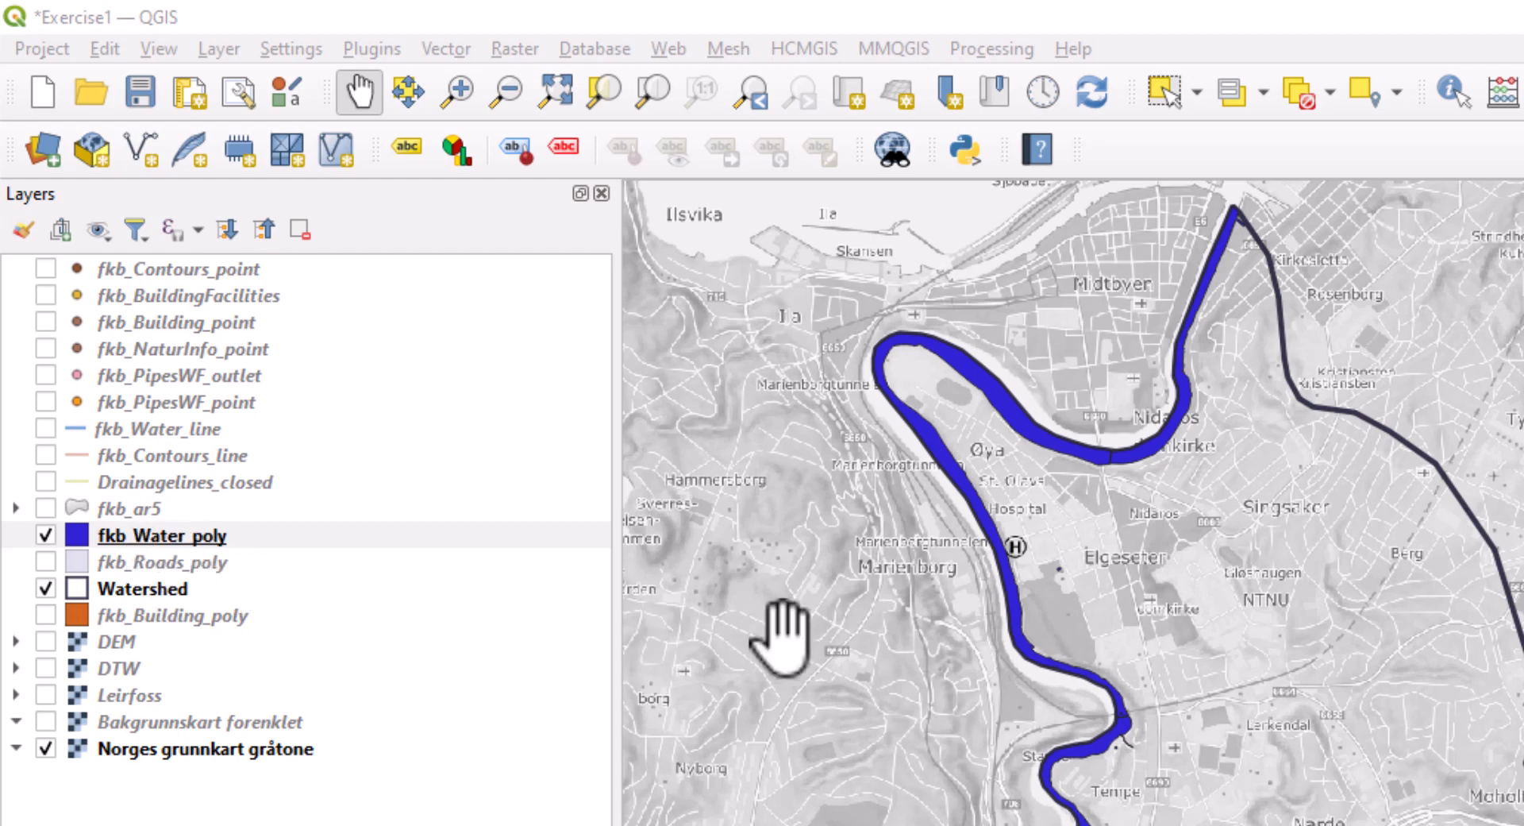
{"action": "mouse_move", "coordinate": [1138, 428]}
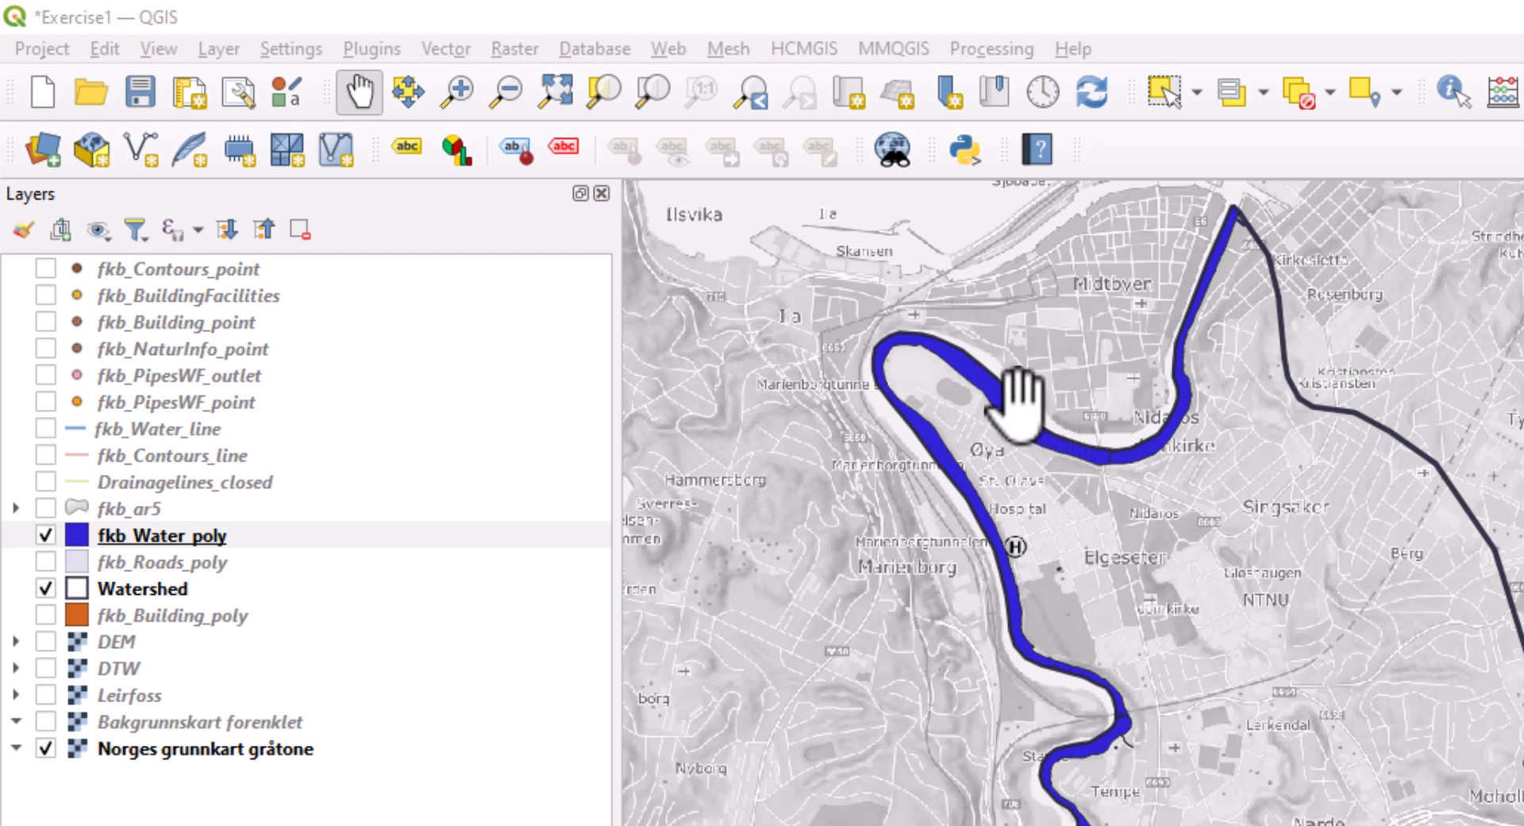
{"action": "mouse_move", "coordinate": [97, 564]}
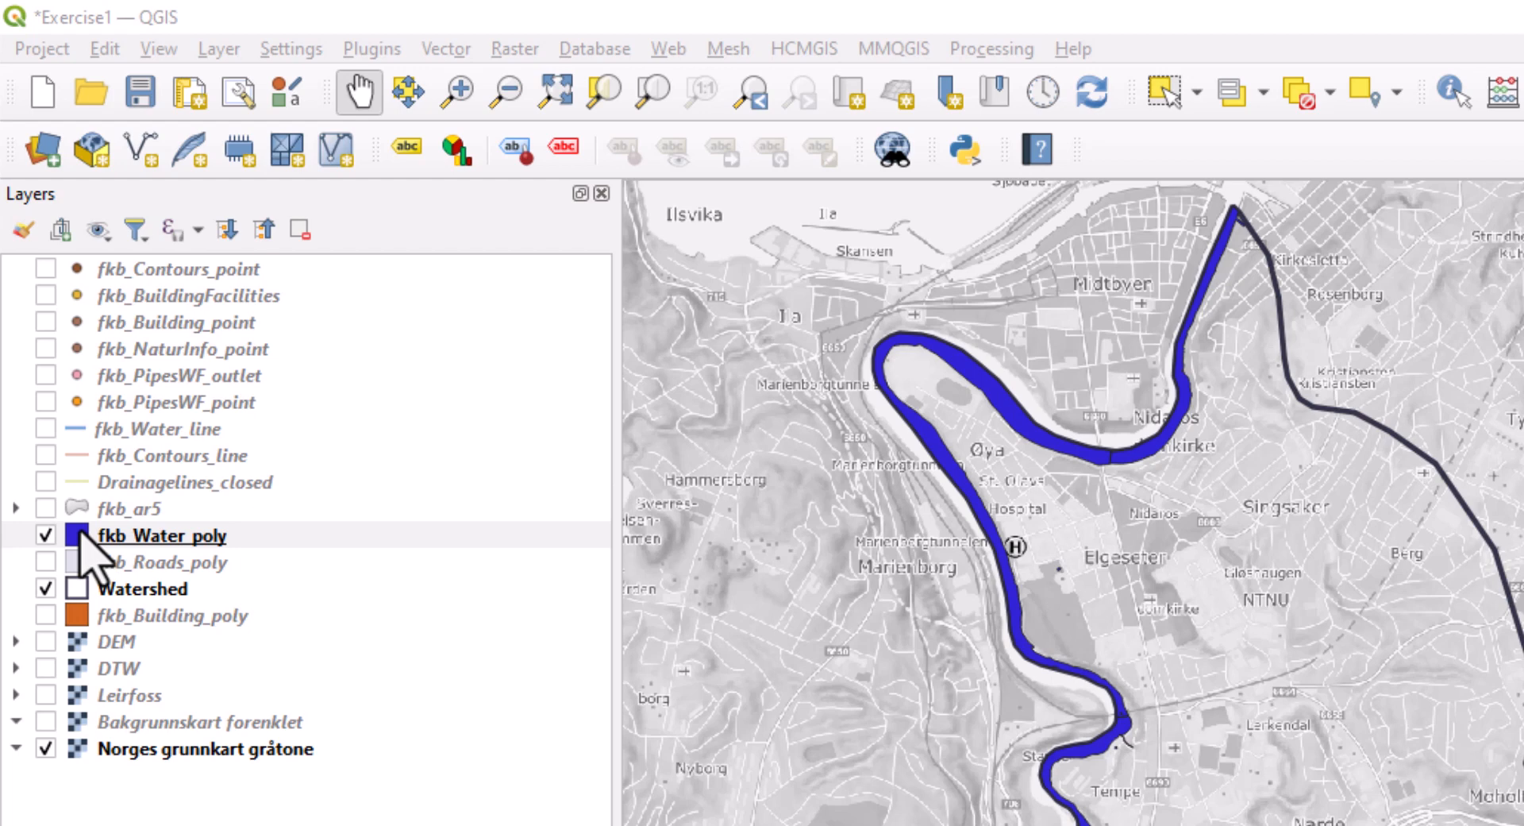
{"action": "mouse_move", "coordinate": [87, 574]}
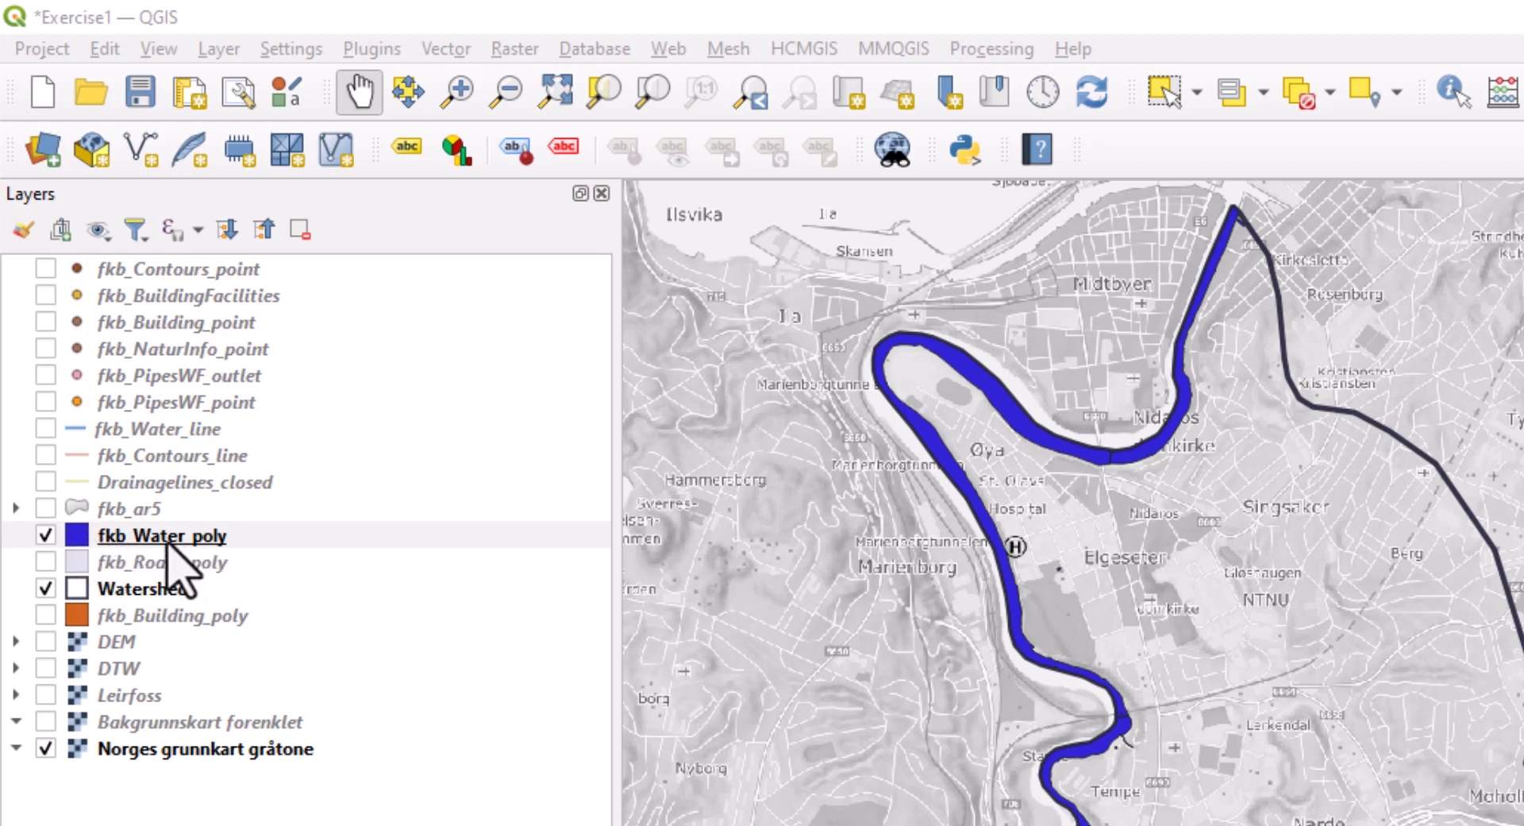
Open fkb_Water_poly's Symbology properties and expand the renderer type list
{"action": "double_click", "coordinate": [162, 535]}
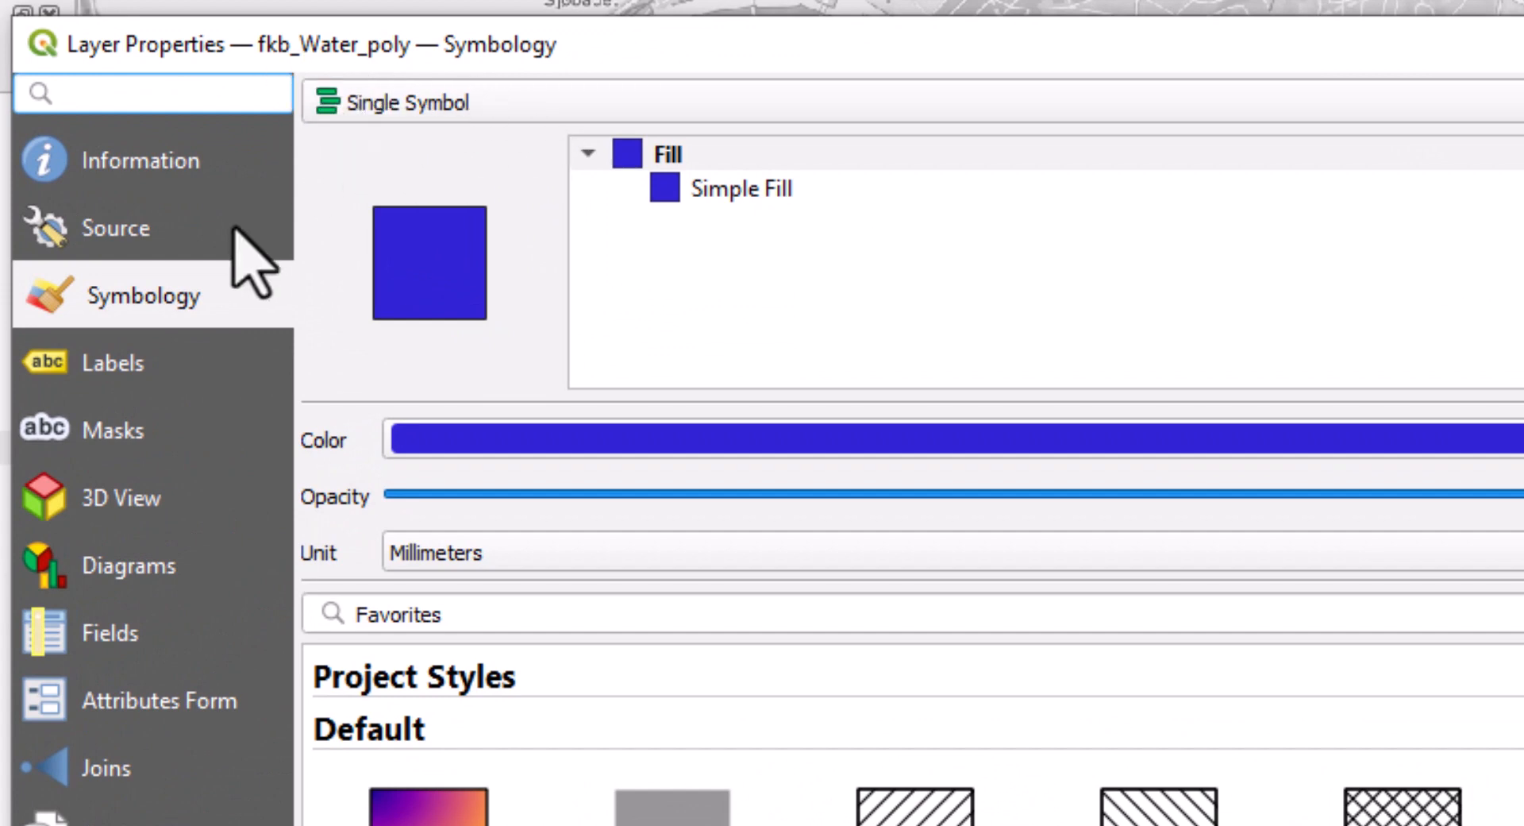
{"action": "mouse_move", "coordinate": [399, 97]}
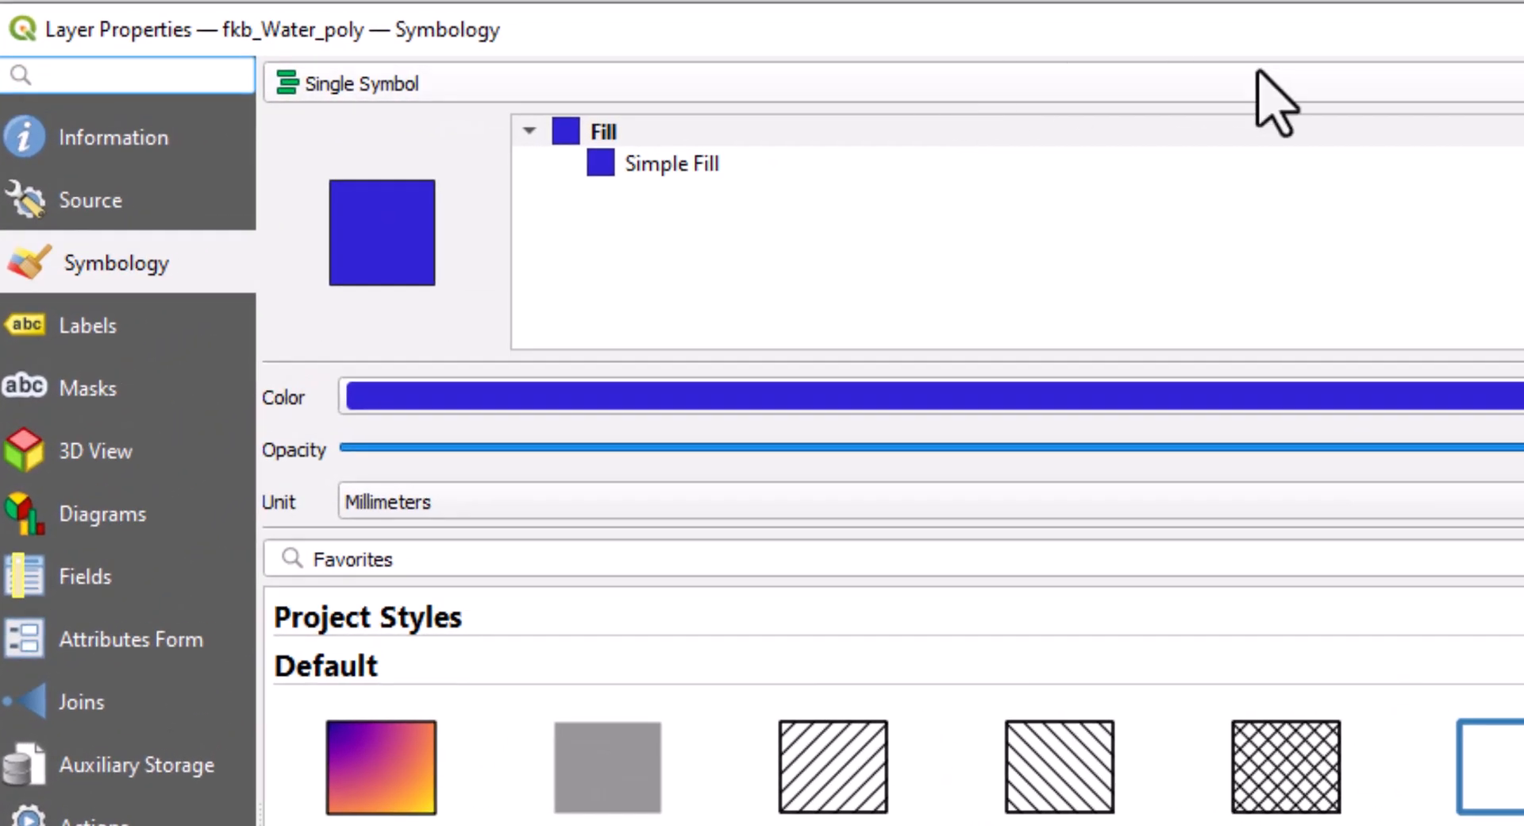
{"action": "left_click", "coordinate": [360, 82]}
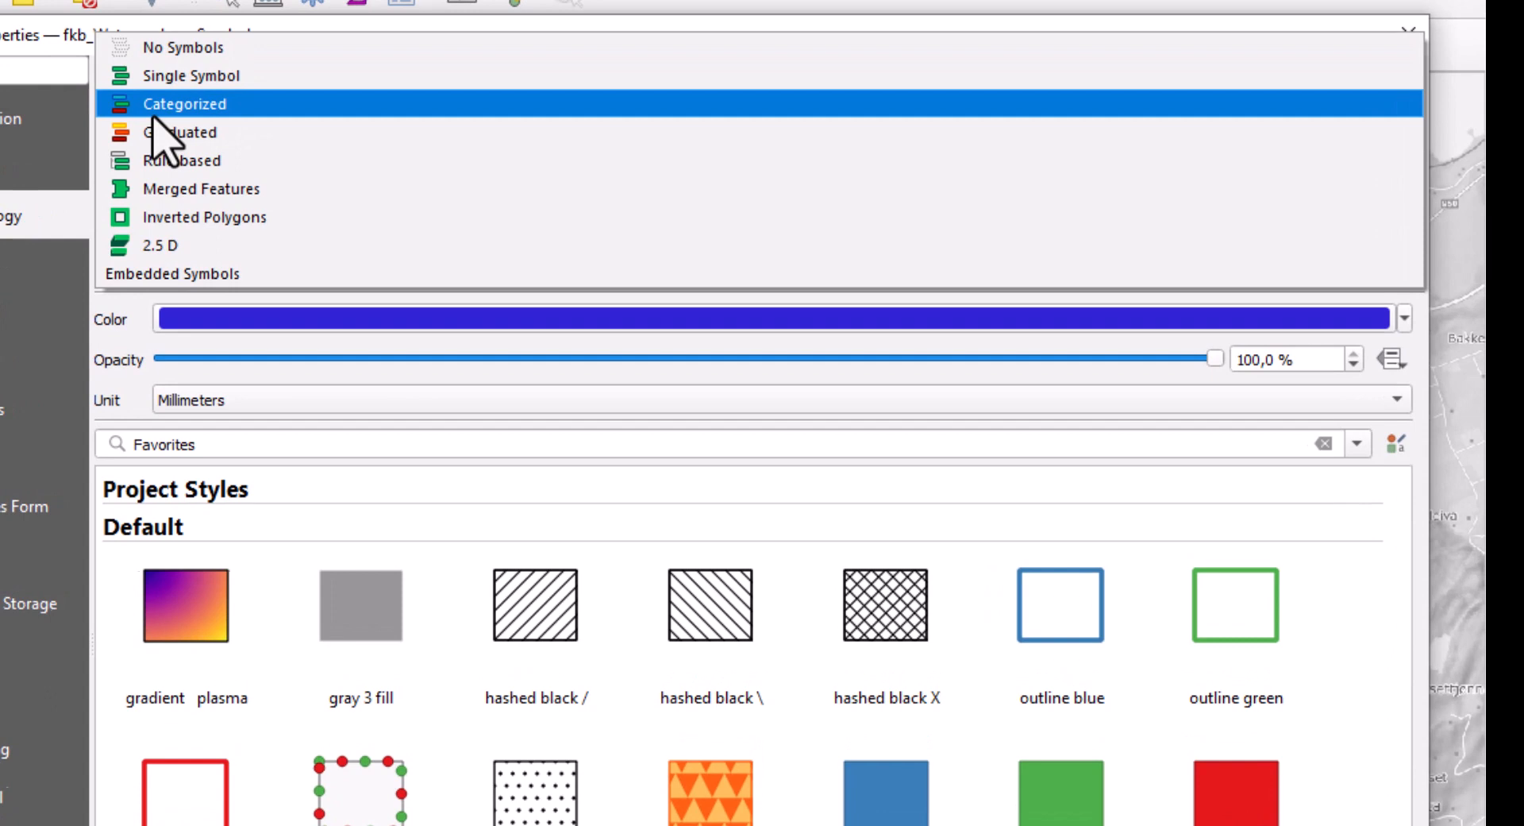
Switch the water layer to Categorized rendering classified by the objtype field
{"action": "left_click", "coordinate": [185, 103]}
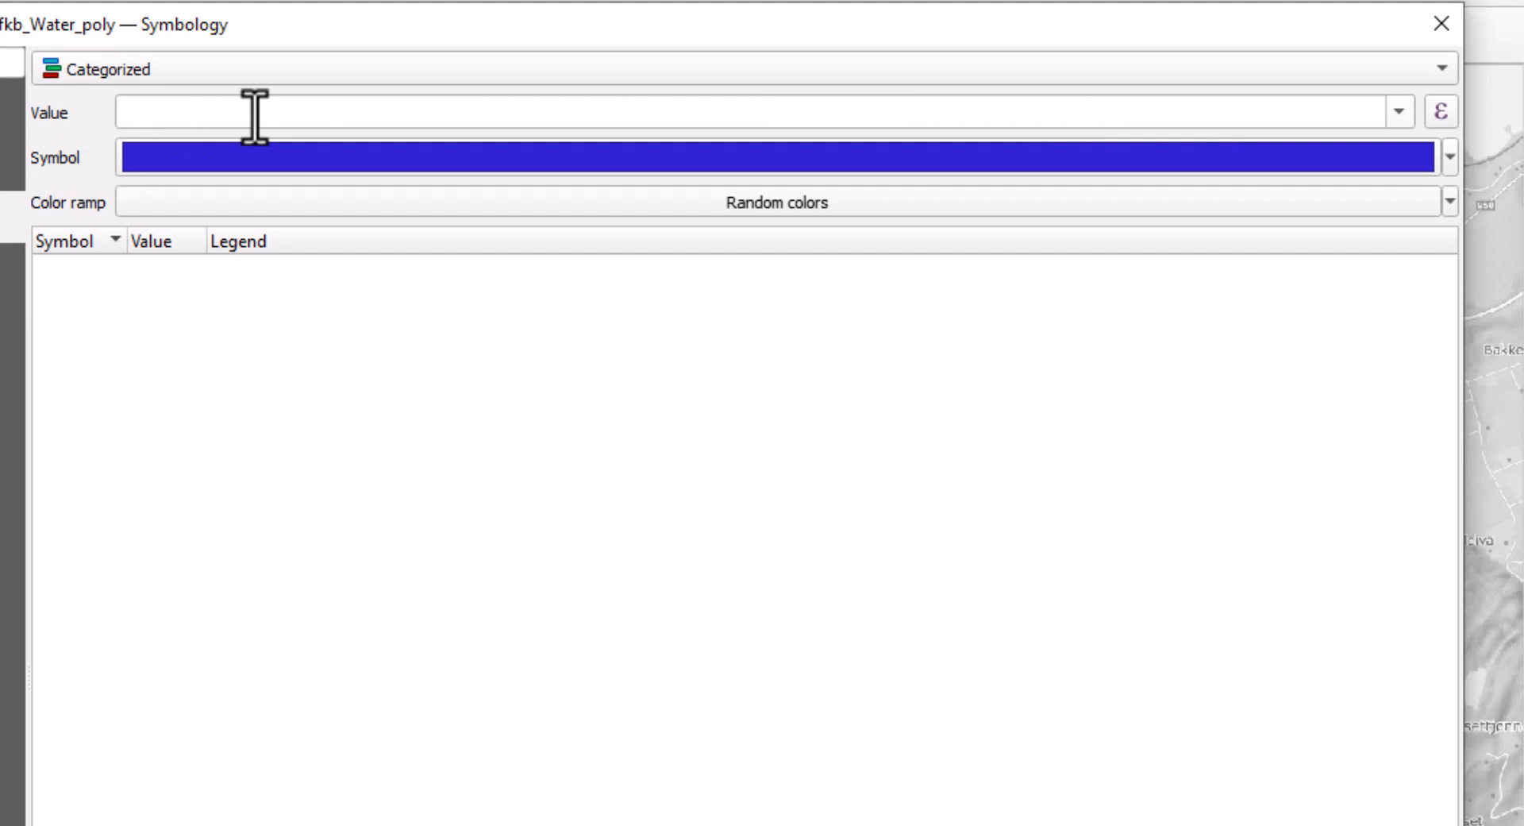
{"action": "mouse_move", "coordinate": [763, 128]}
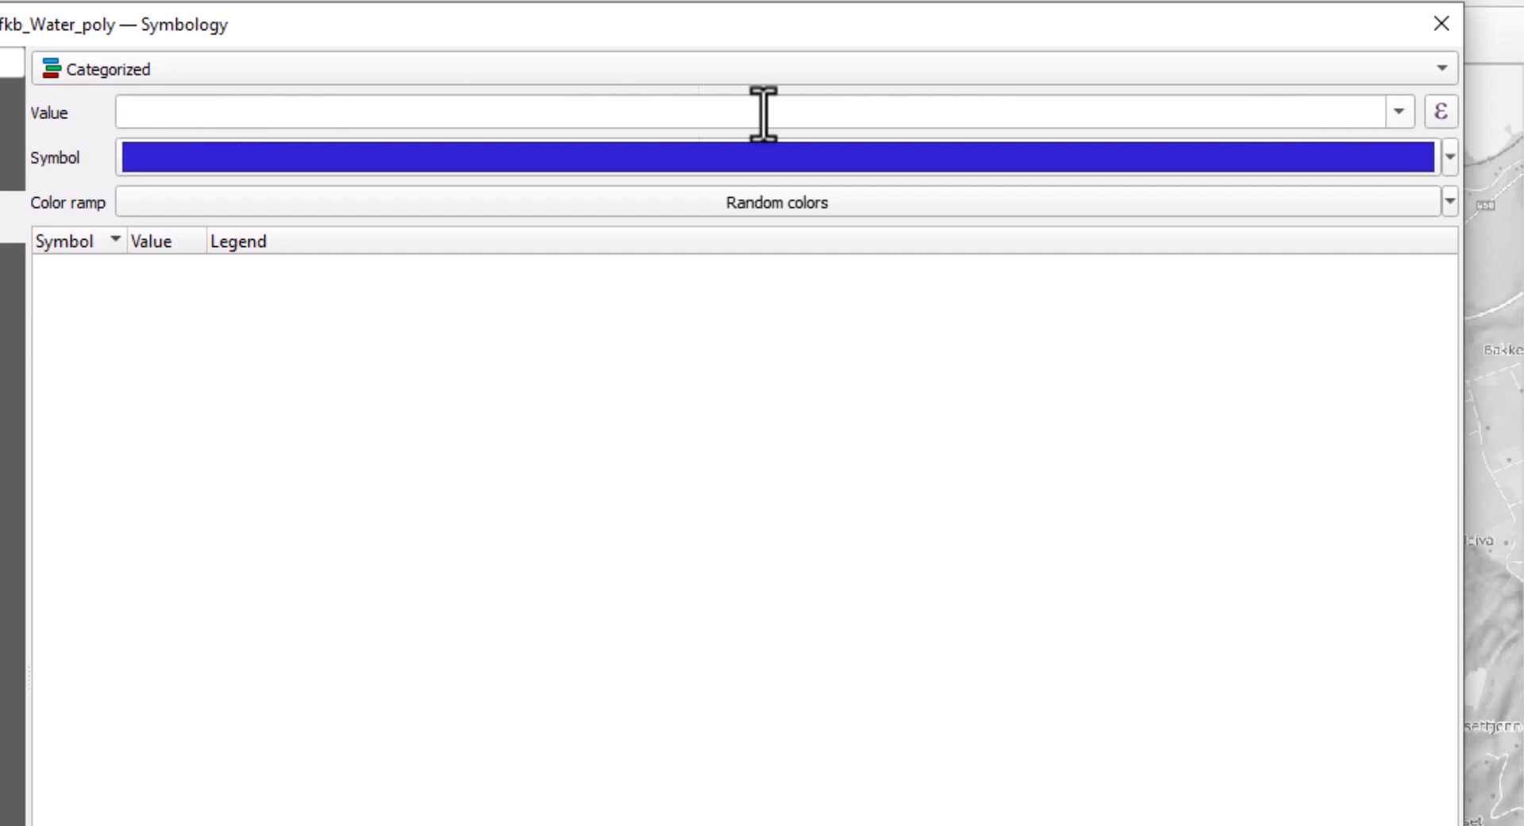
{"action": "mouse_move", "coordinate": [131, 112]}
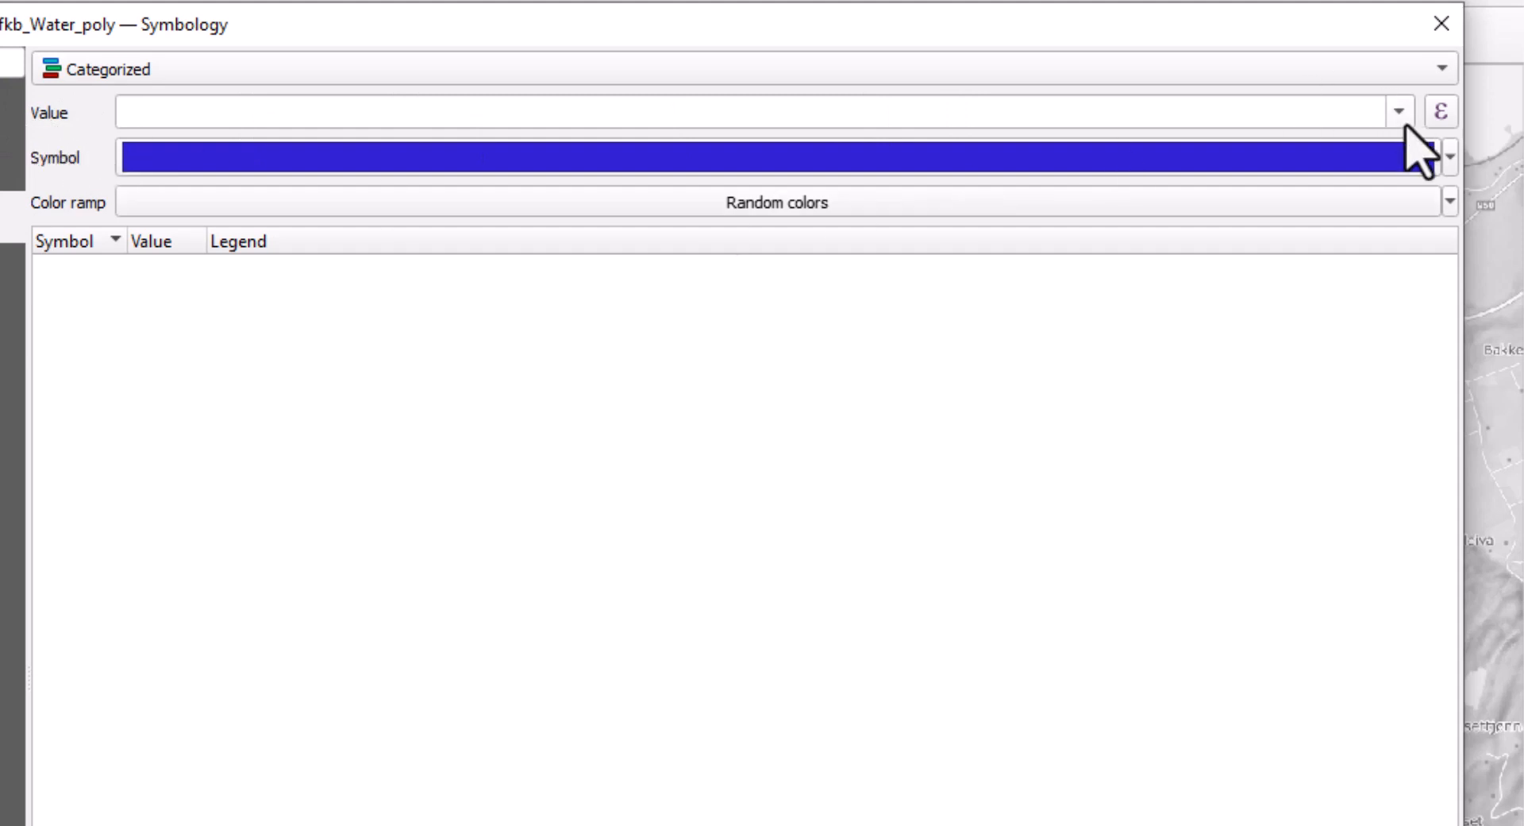
{"action": "left_click", "coordinate": [1399, 111]}
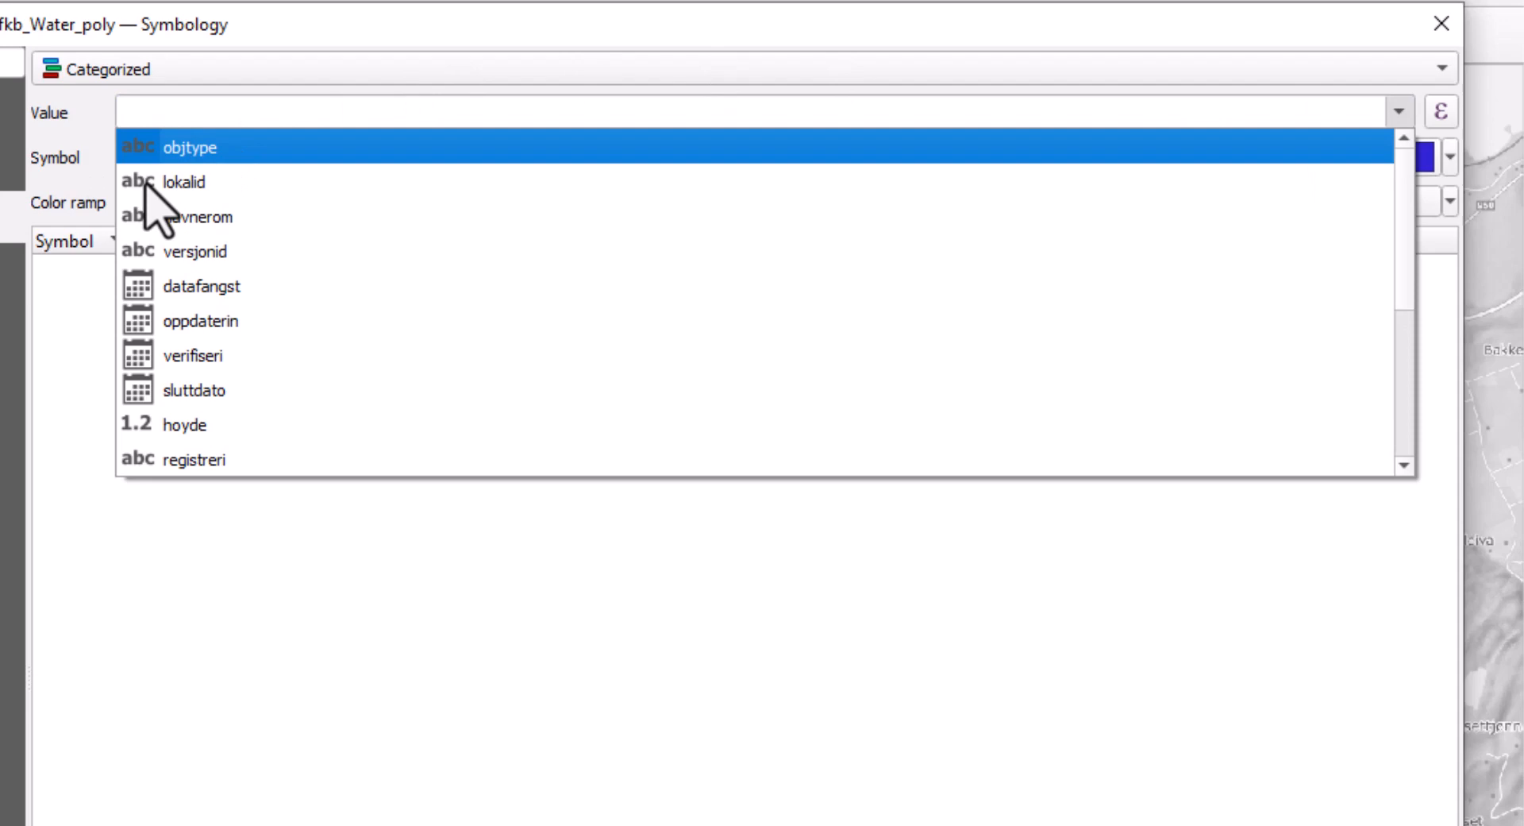
{"action": "left_click", "coordinate": [192, 147]}
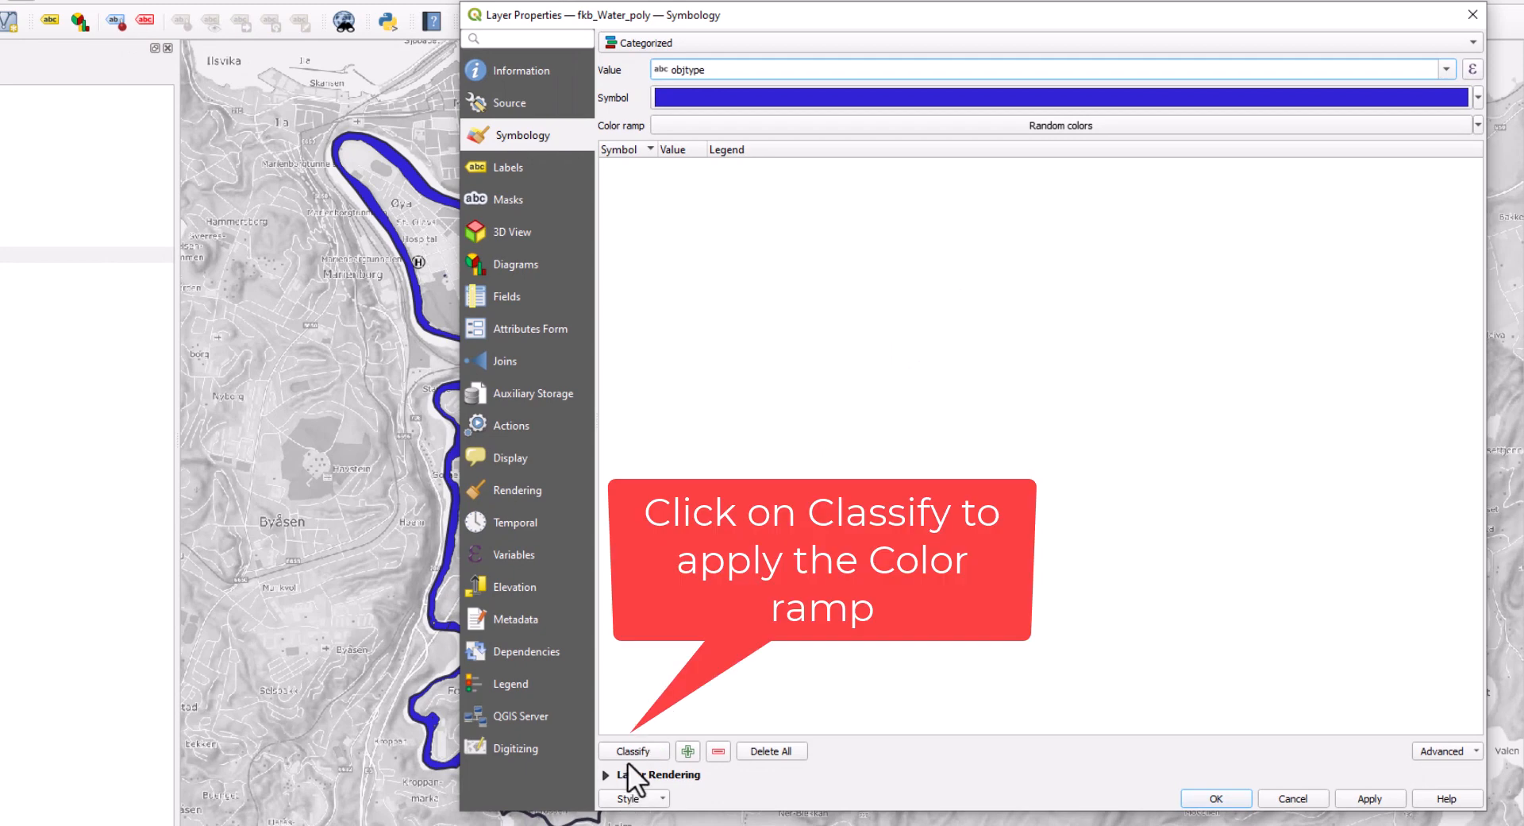
Classify into Elv, Havflate, Innsjø and Kanal, apply, and disable the all-other-values class
{"action": "left_click", "coordinate": [632, 750]}
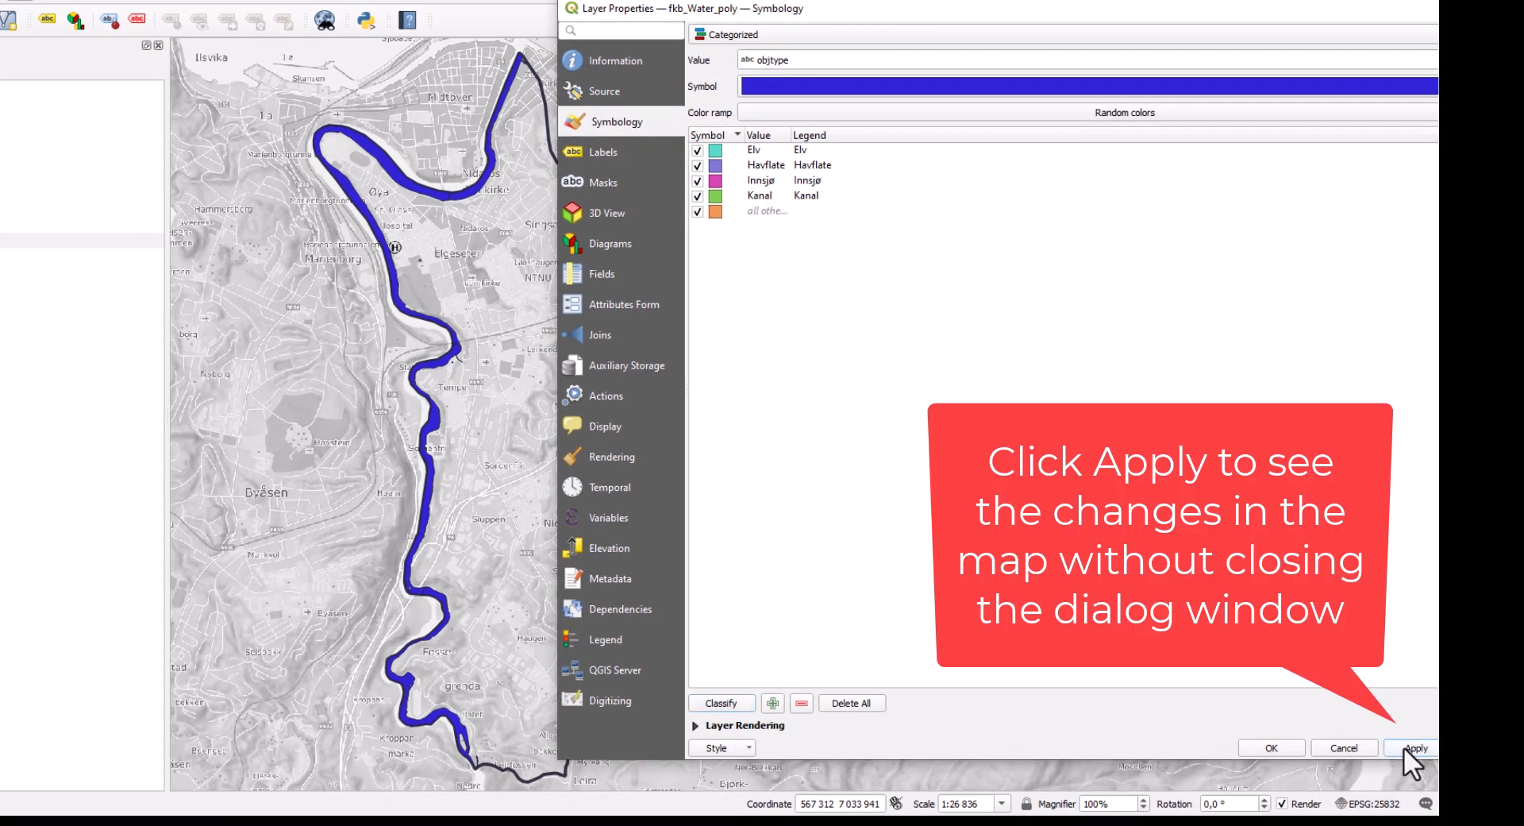
{"action": "left_click", "coordinate": [1415, 747]}
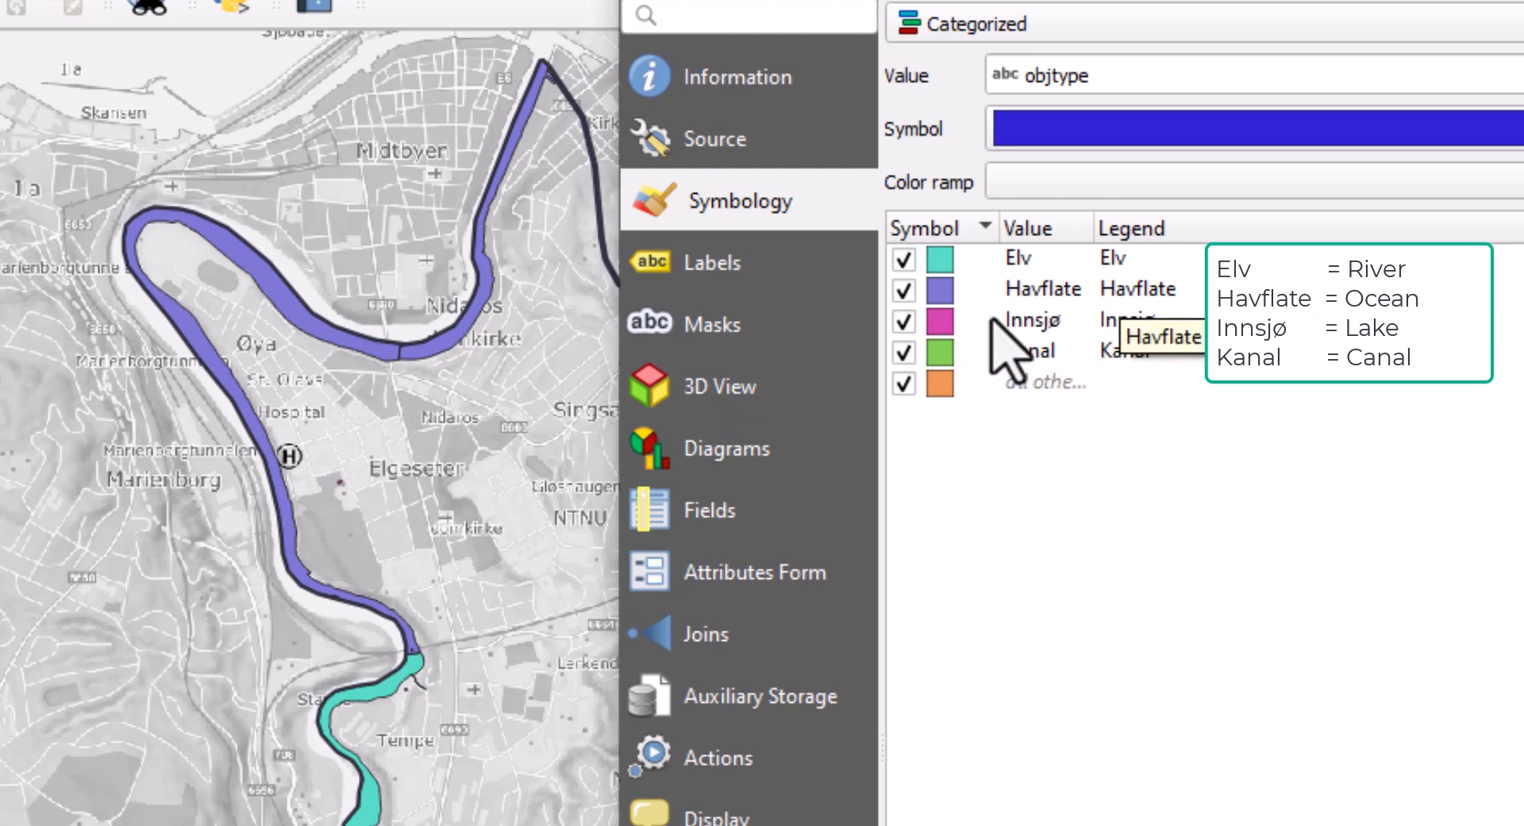
{"action": "mouse_move", "coordinate": [548, 591]}
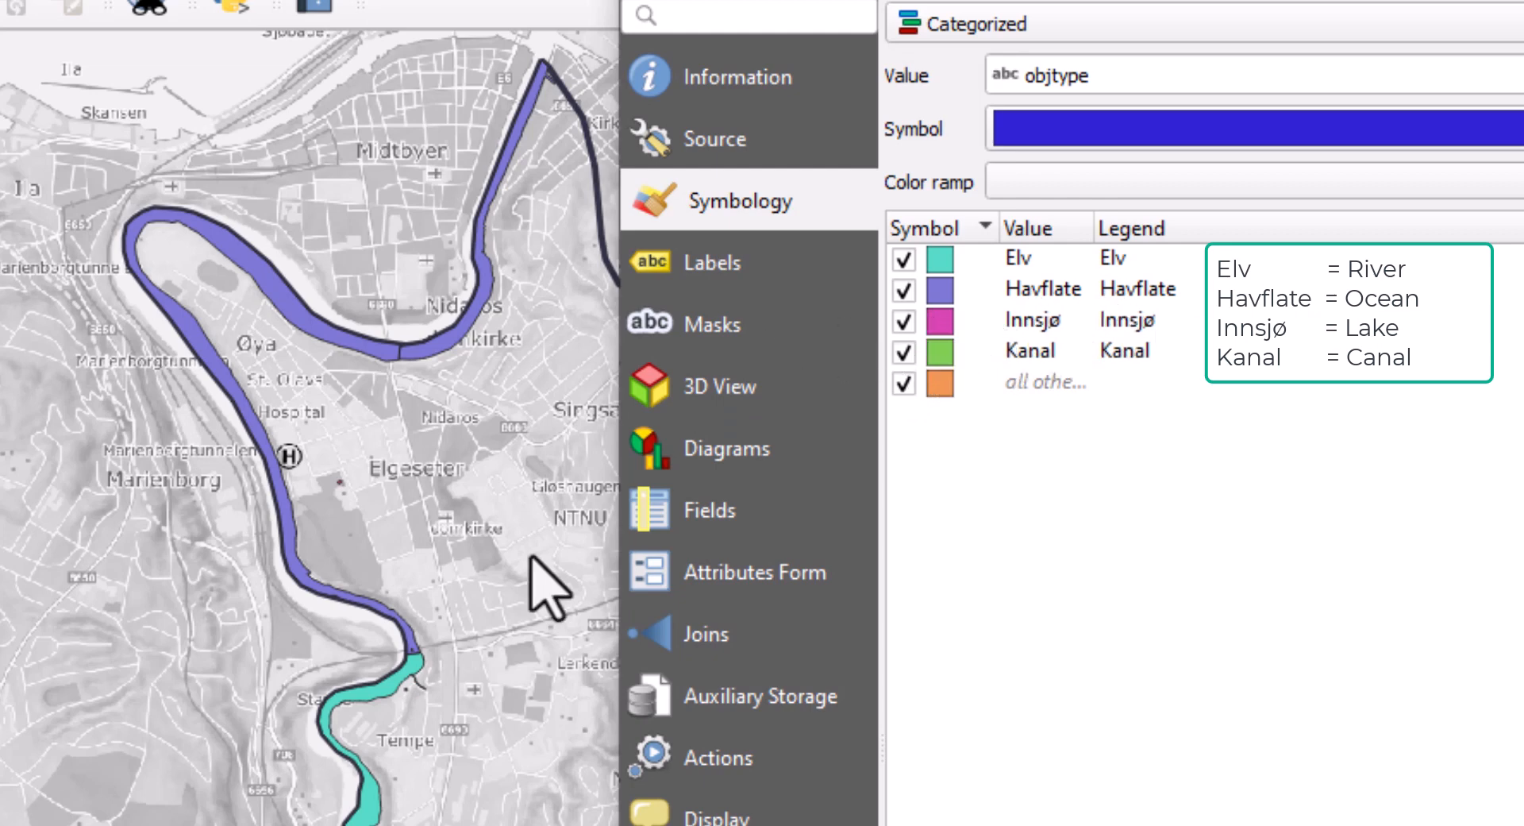
{"action": "mouse_move", "coordinate": [1045, 375]}
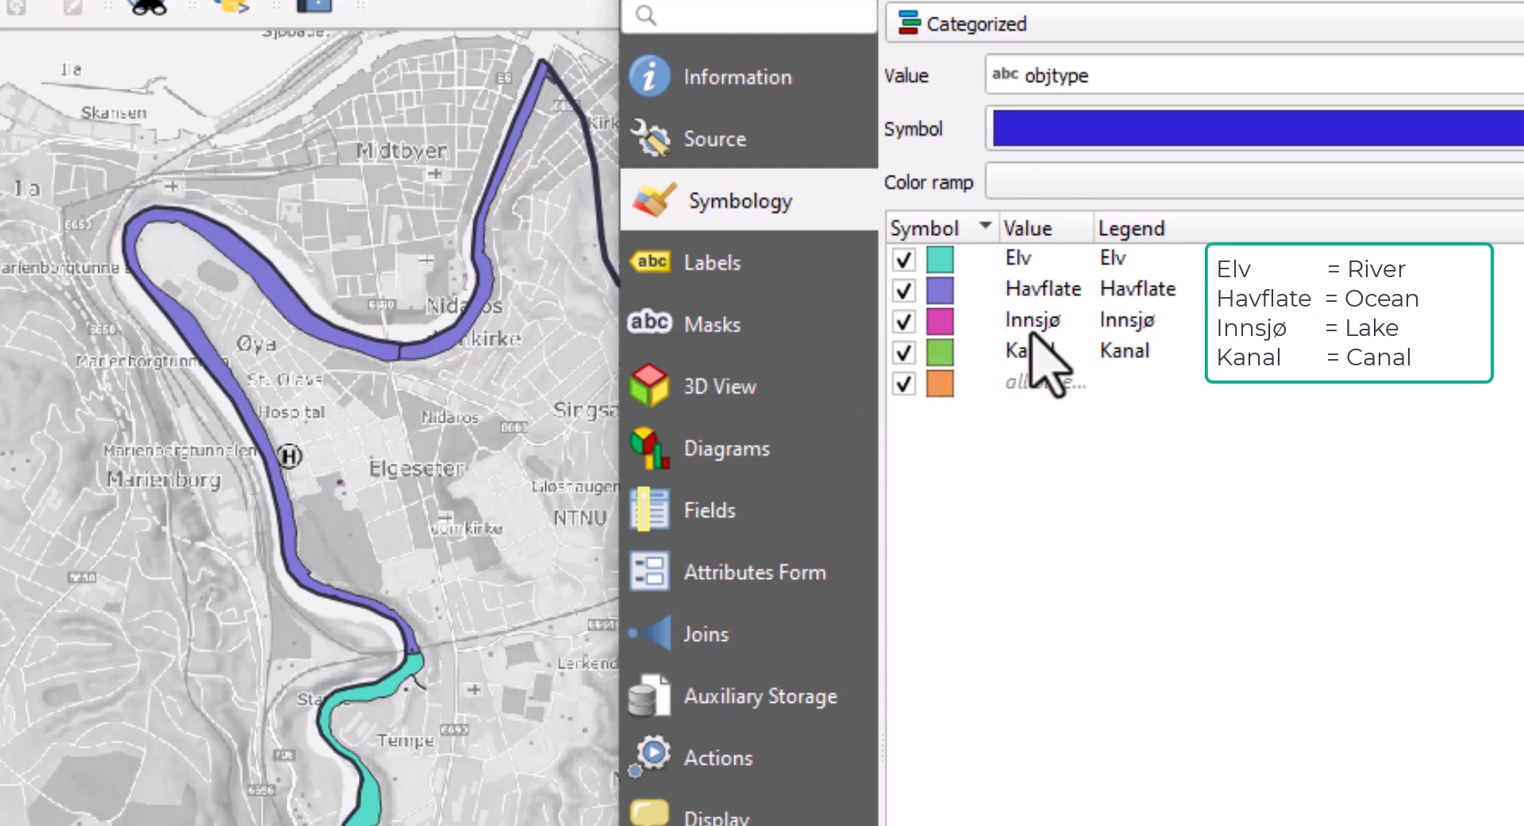
{"action": "left_click", "coordinate": [903, 382]}
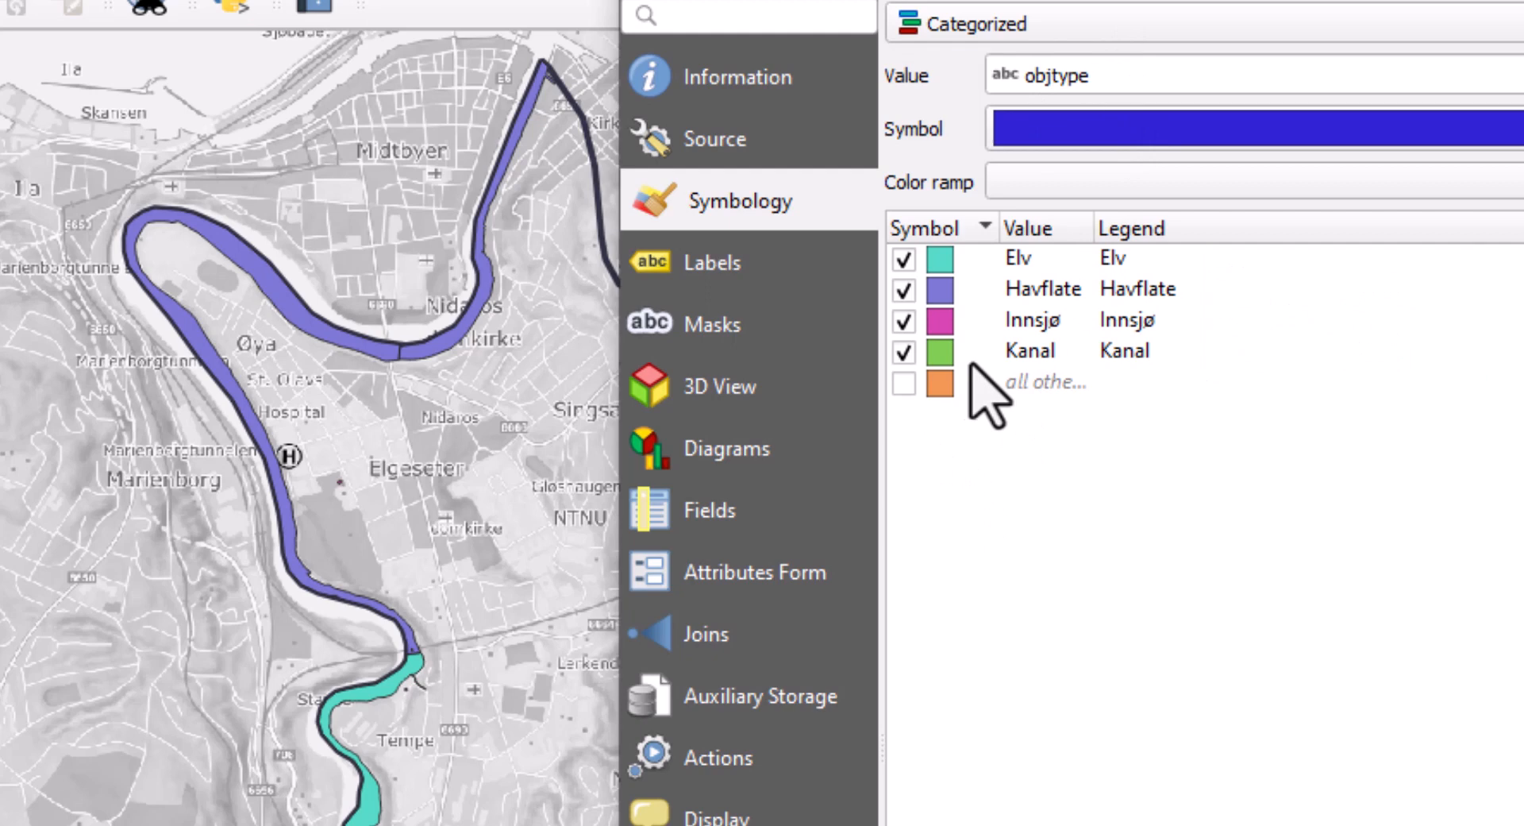
{"action": "mouse_move", "coordinate": [923, 442]}
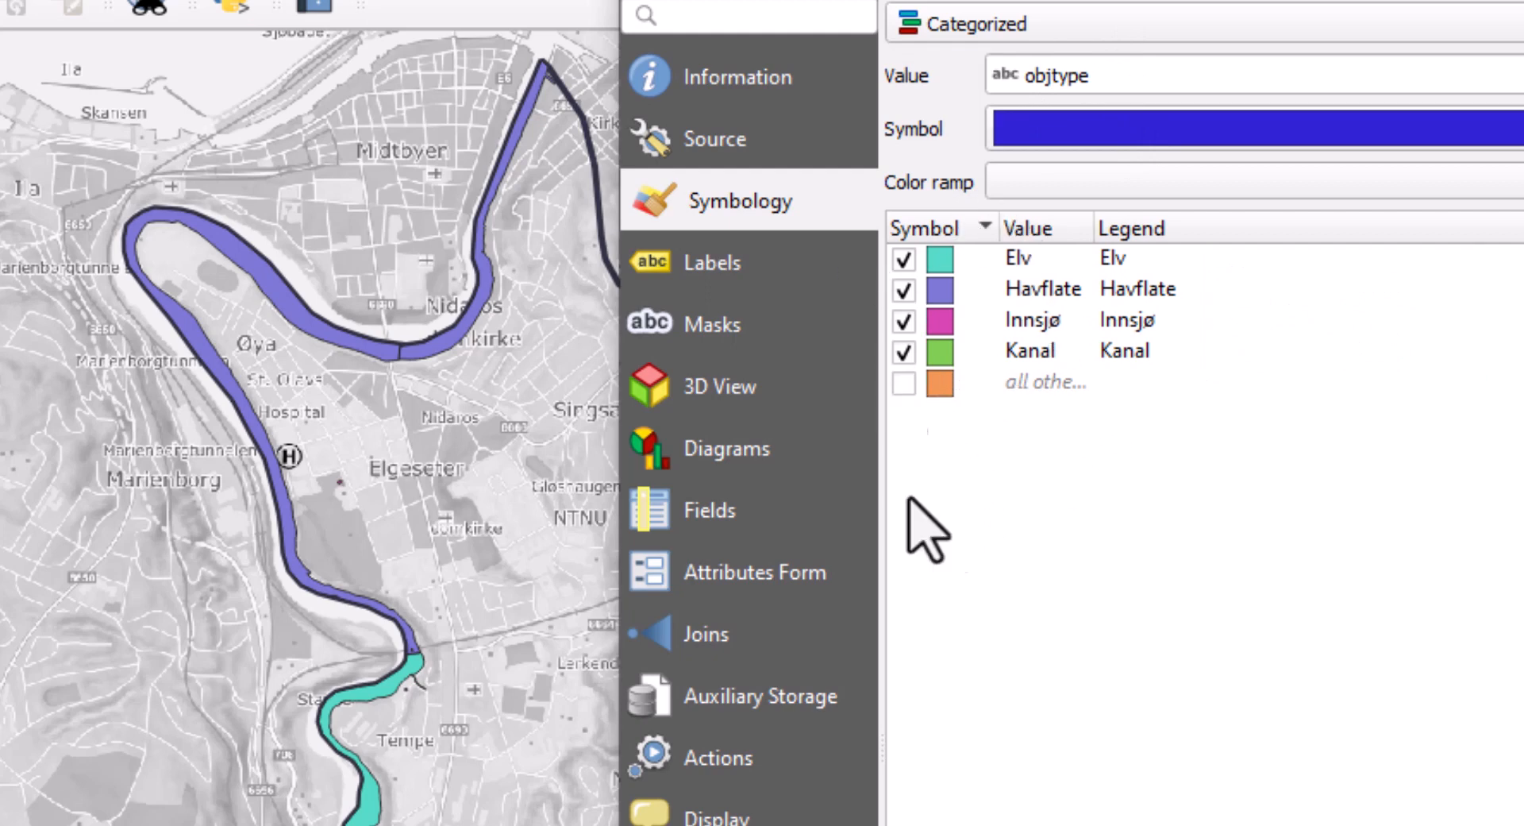
{"action": "mouse_move", "coordinate": [1070, 414]}
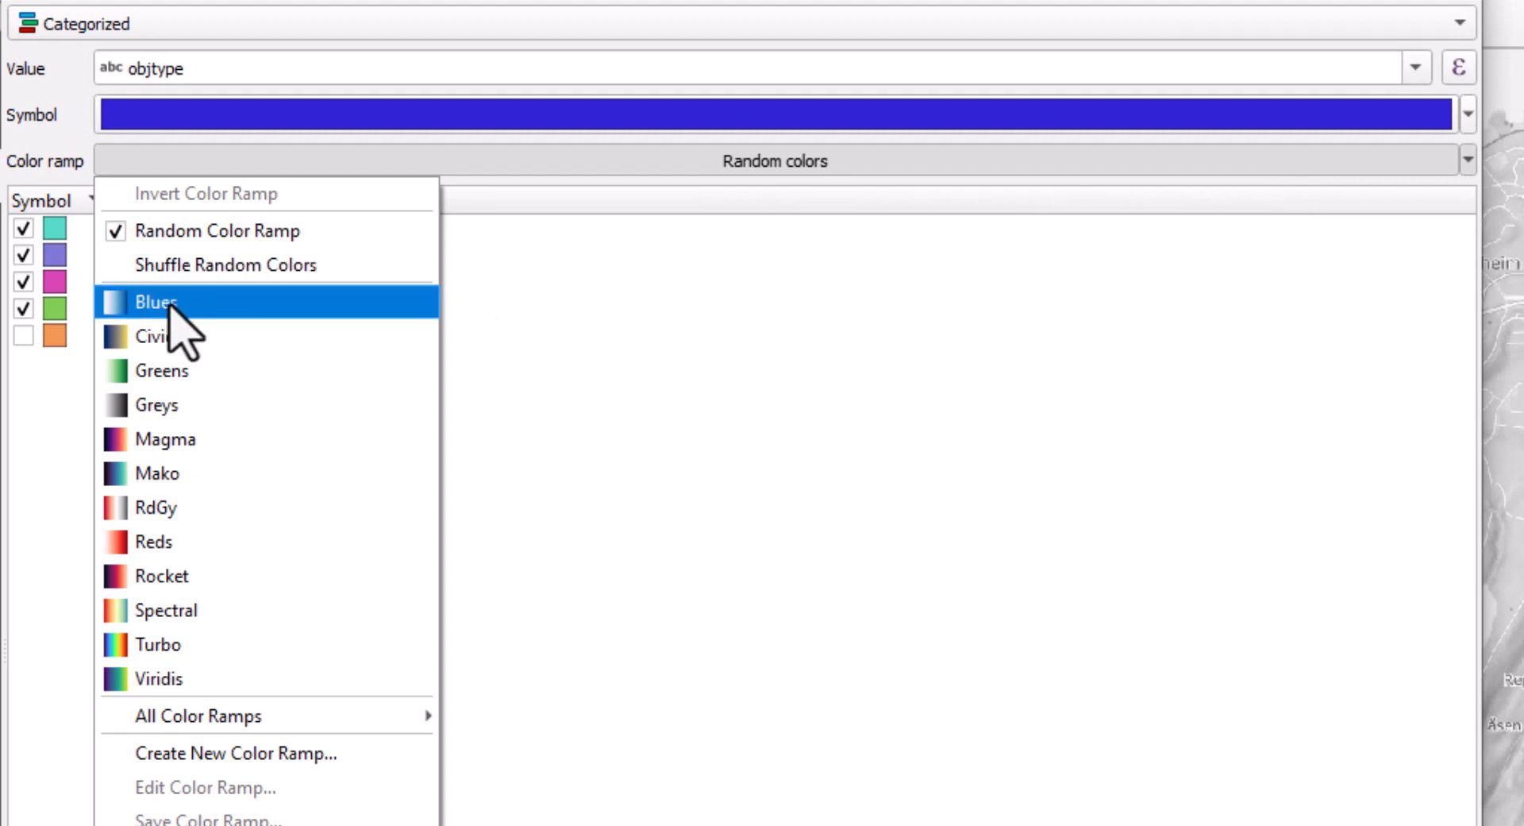
Choose the Blues color ramp for the water categories
{"action": "left_click", "coordinate": [157, 302]}
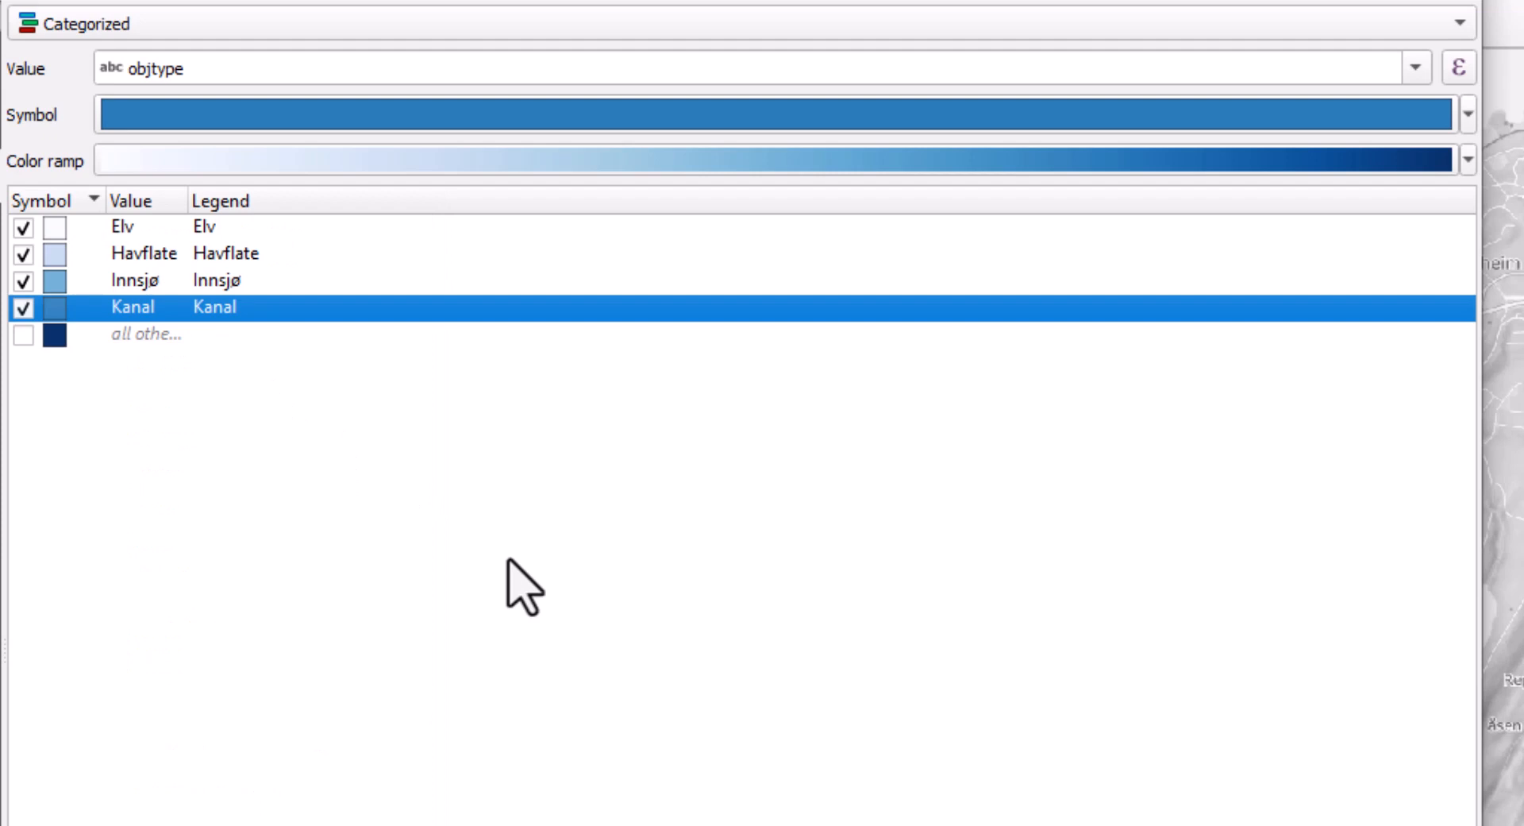
{"action": "mouse_move", "coordinate": [416, 477]}
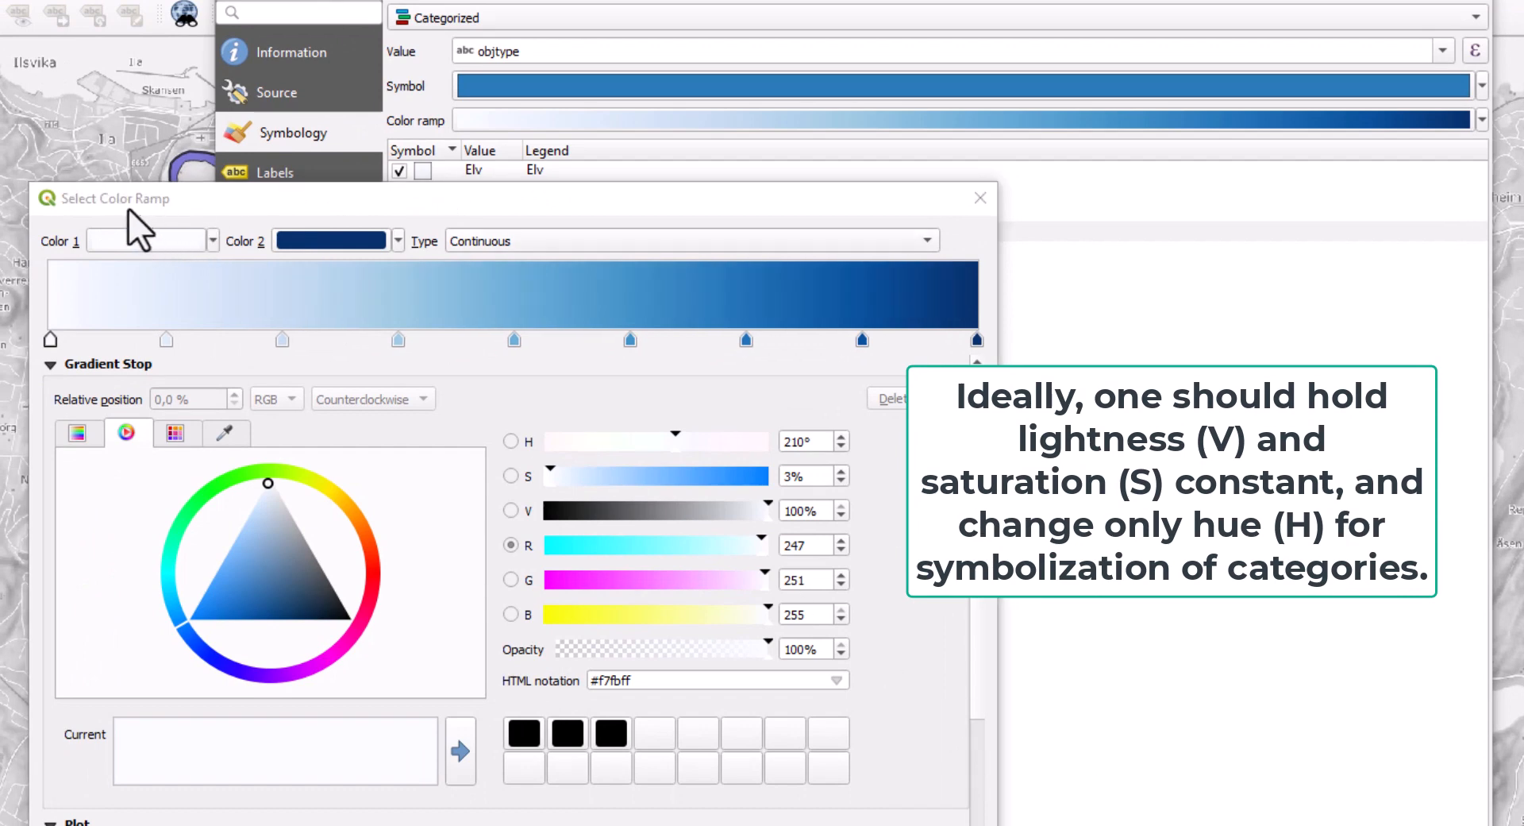
{"action": "mouse_move", "coordinate": [316, 286]}
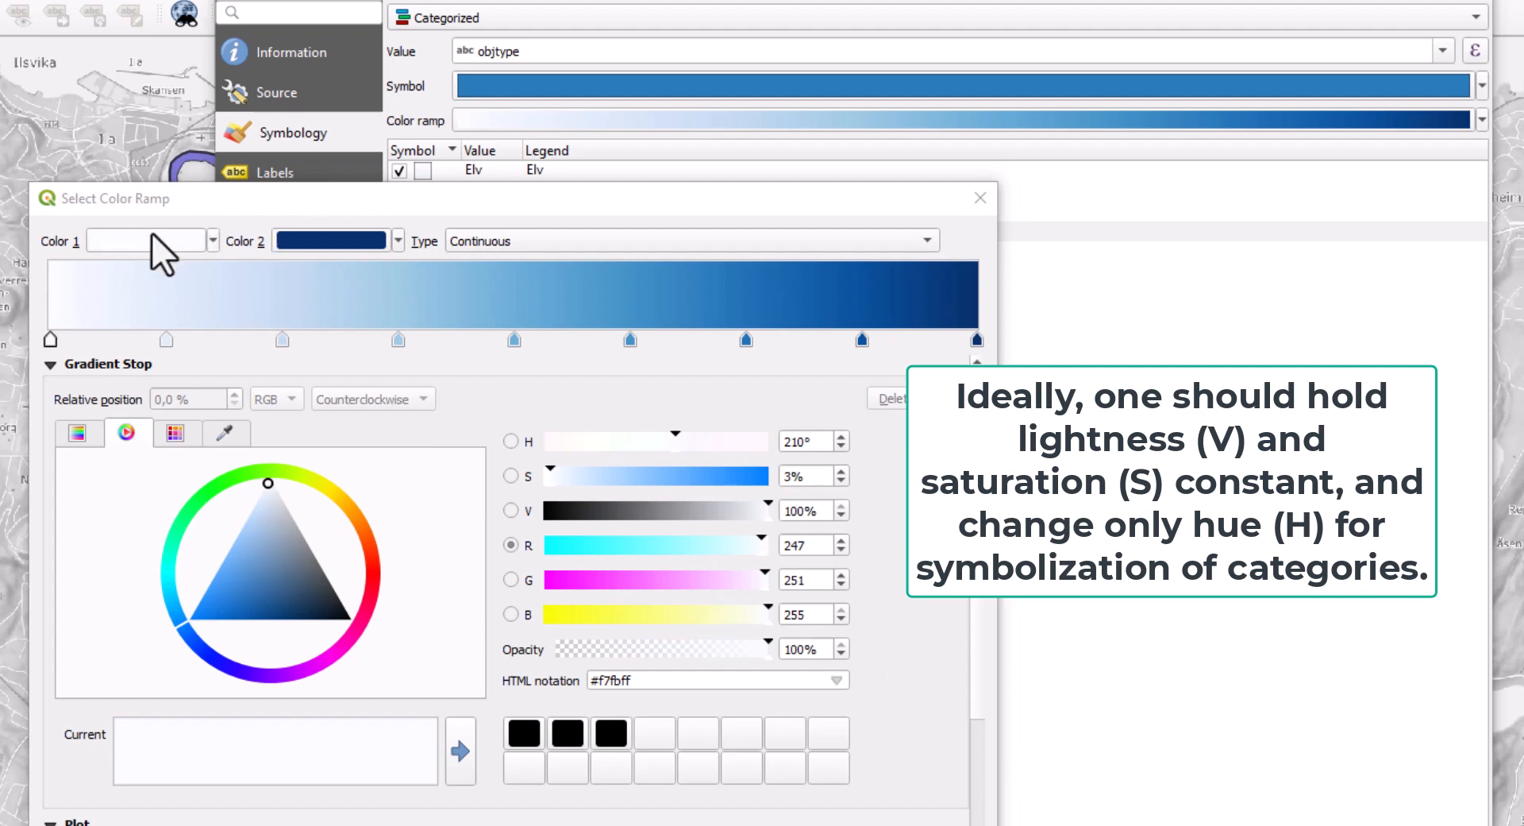
{"action": "mouse_move", "coordinate": [671, 275]}
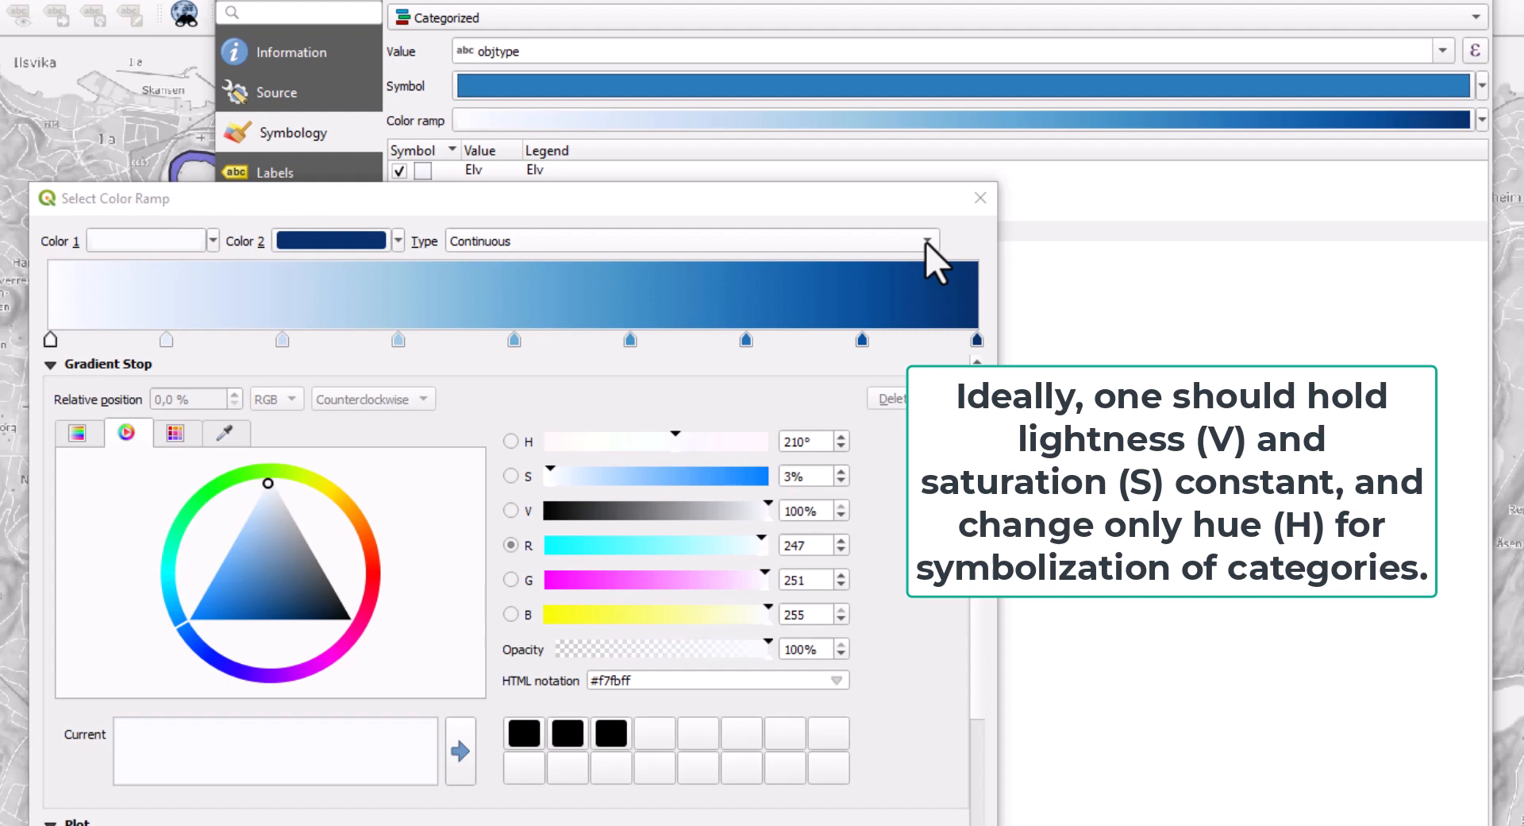
Make the Blues ramp discrete with Color 1 set to #9eacbb
{"action": "left_click", "coordinate": [690, 240]}
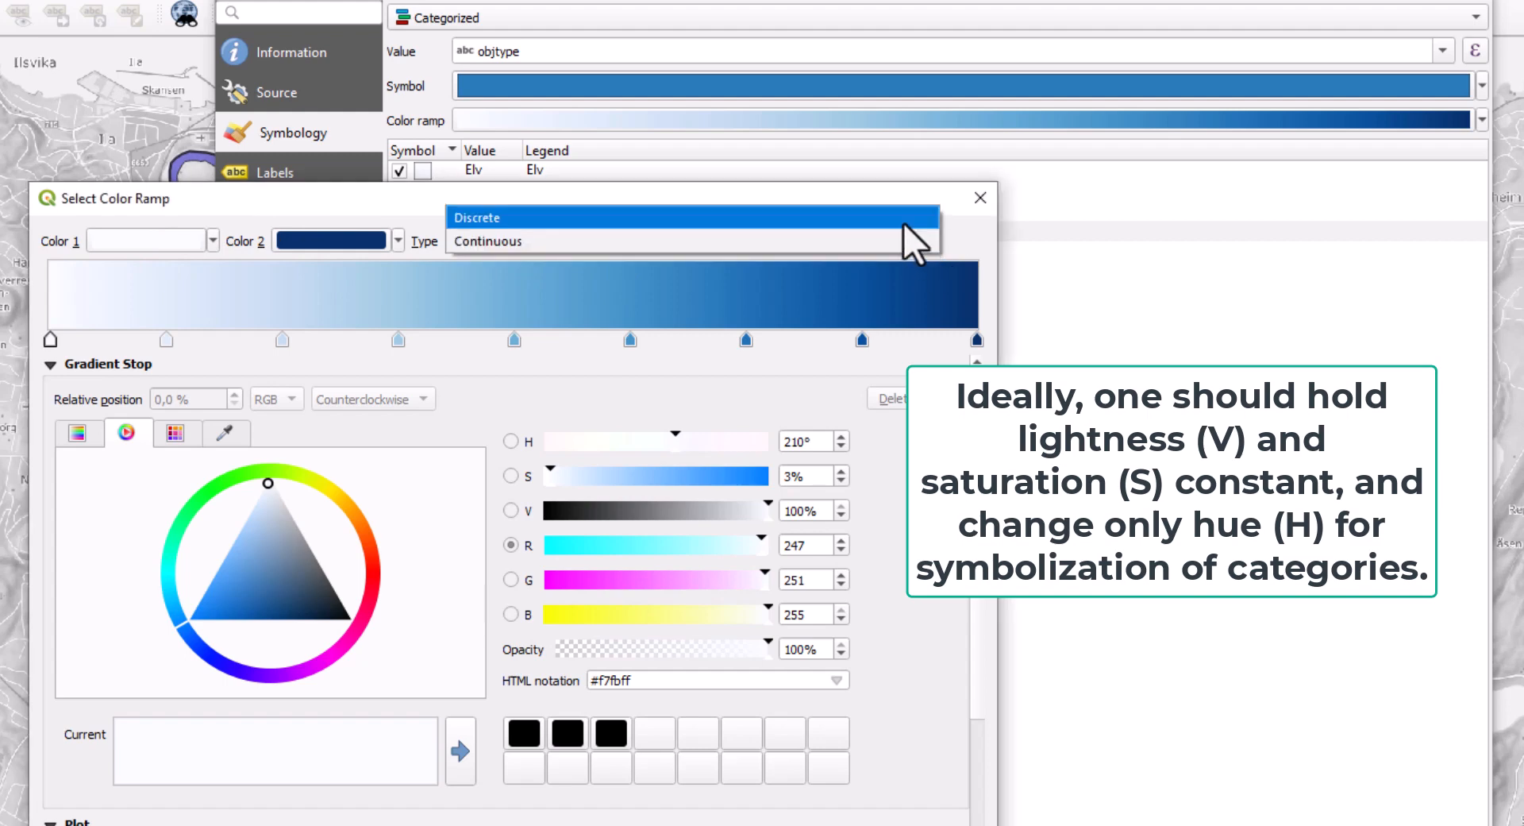
{"action": "left_click", "coordinate": [475, 217]}
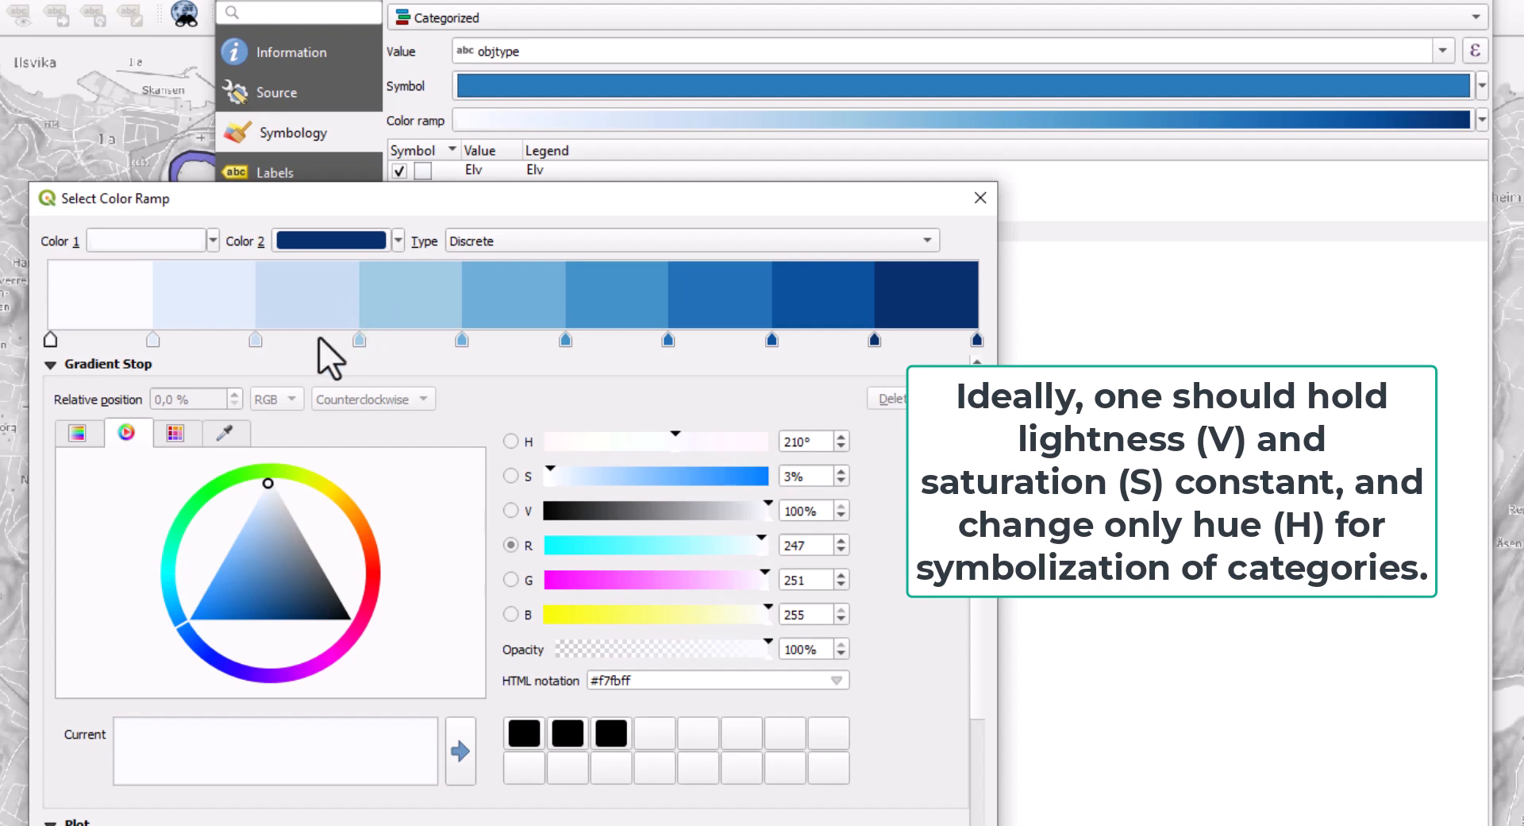
{"action": "mouse_move", "coordinate": [957, 348]}
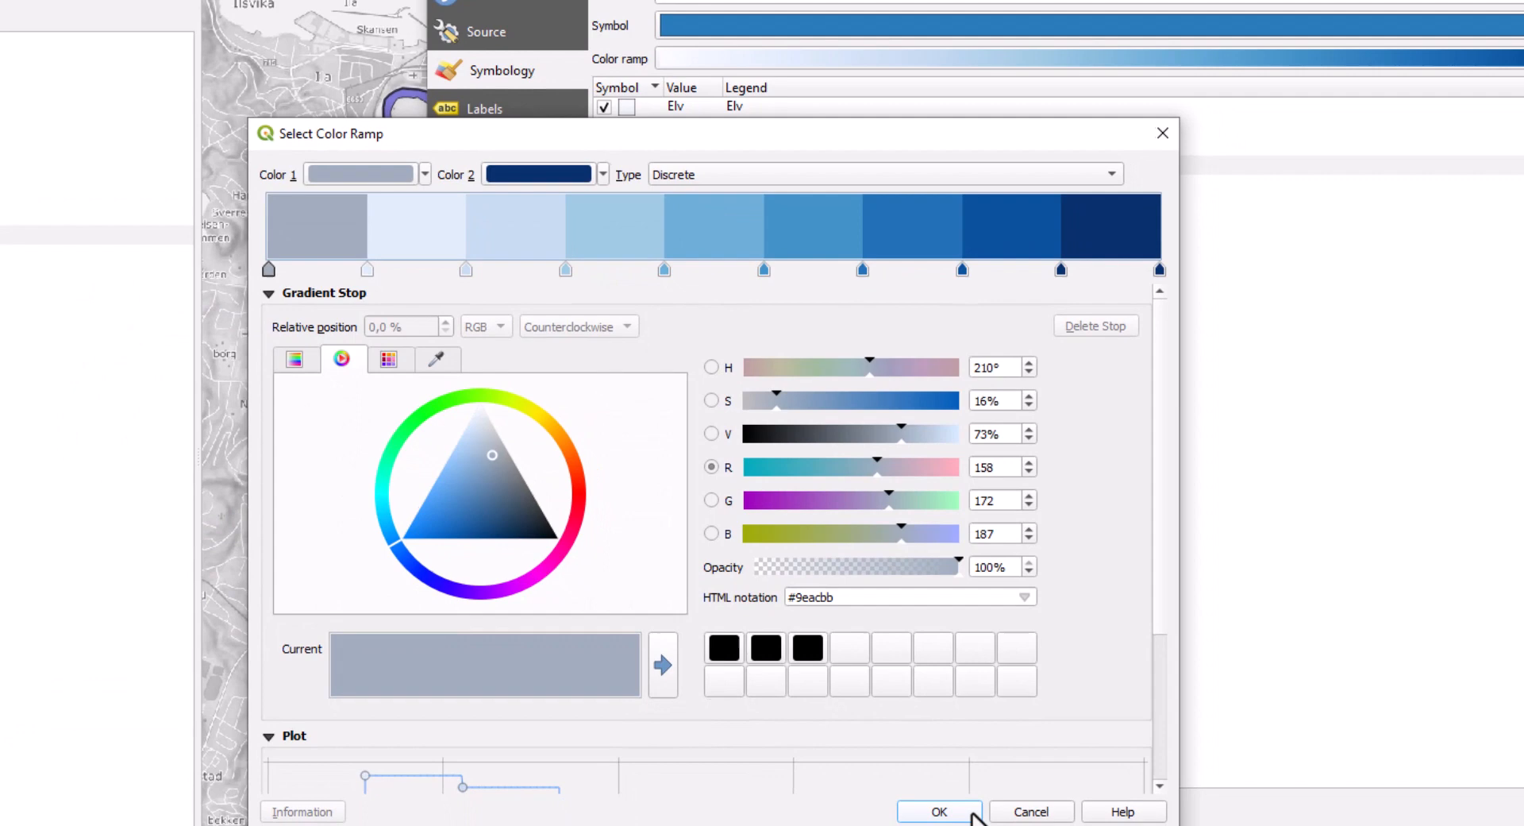
{"action": "left_click", "coordinate": [937, 812]}
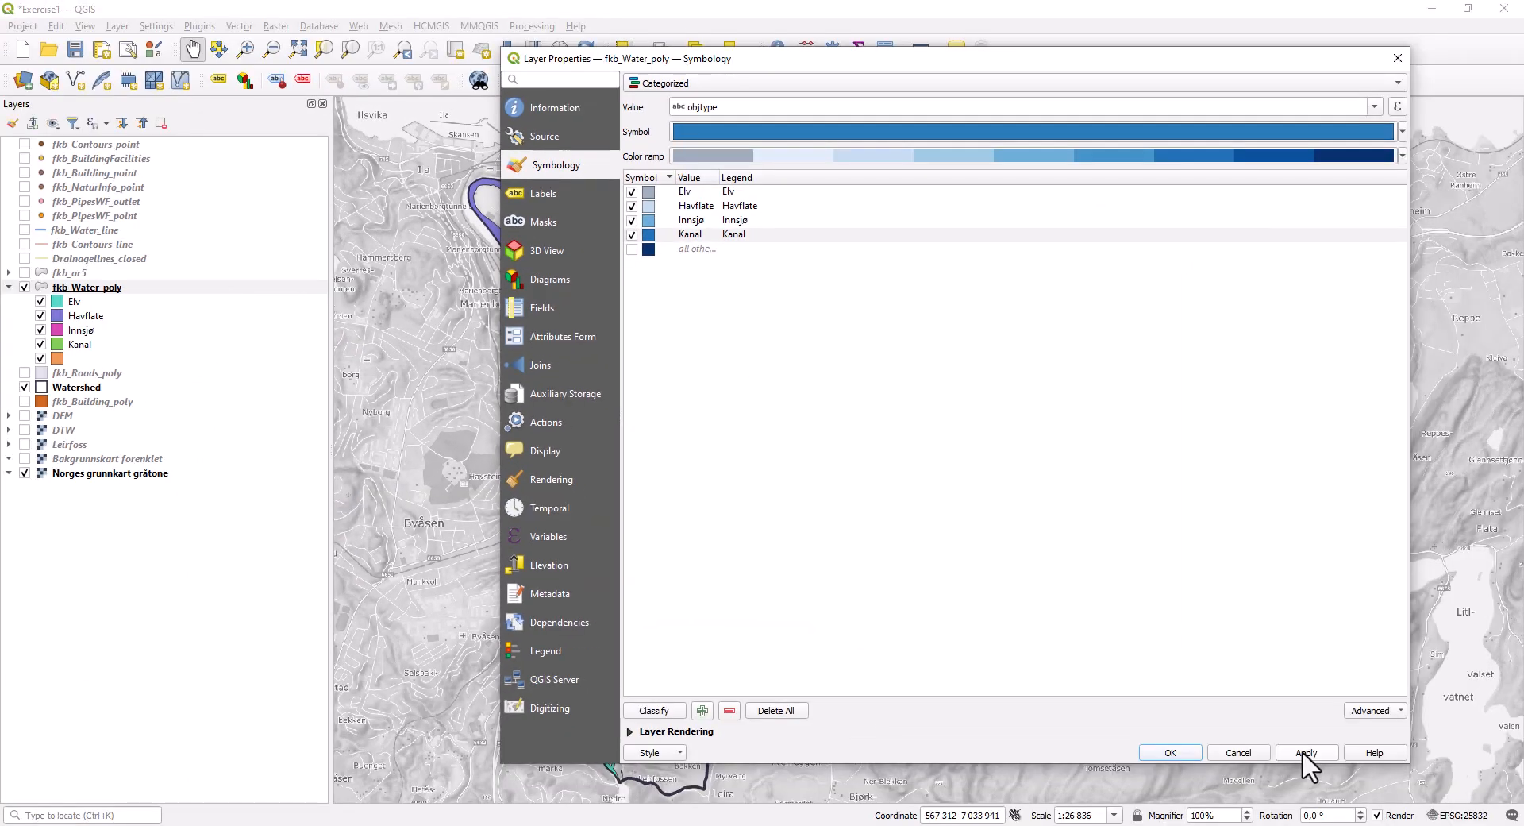
Apply the blue categories so the river shows grey-blue on the map
{"action": "left_click", "coordinate": [1306, 751]}
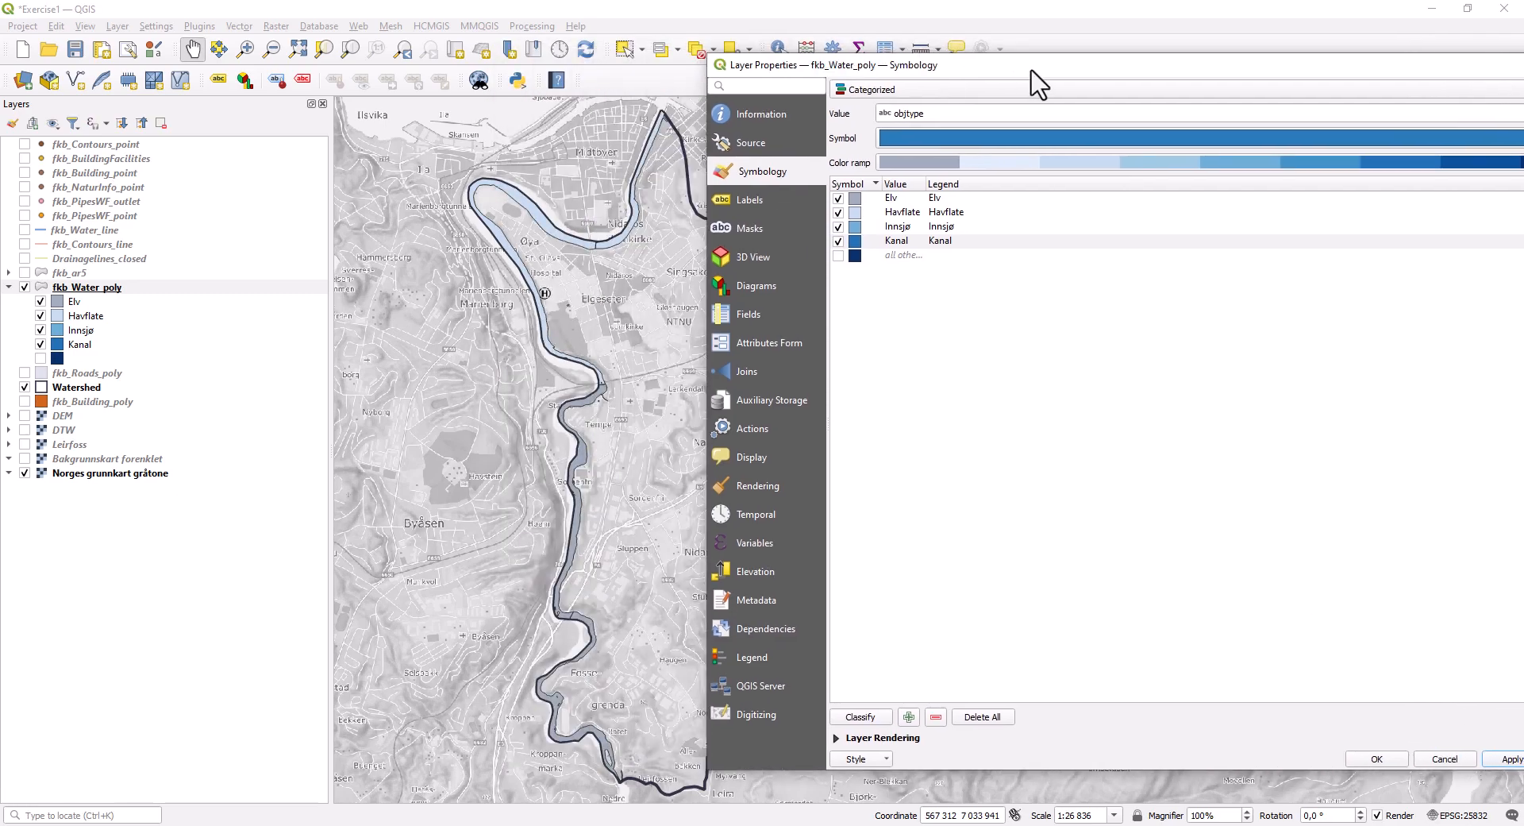